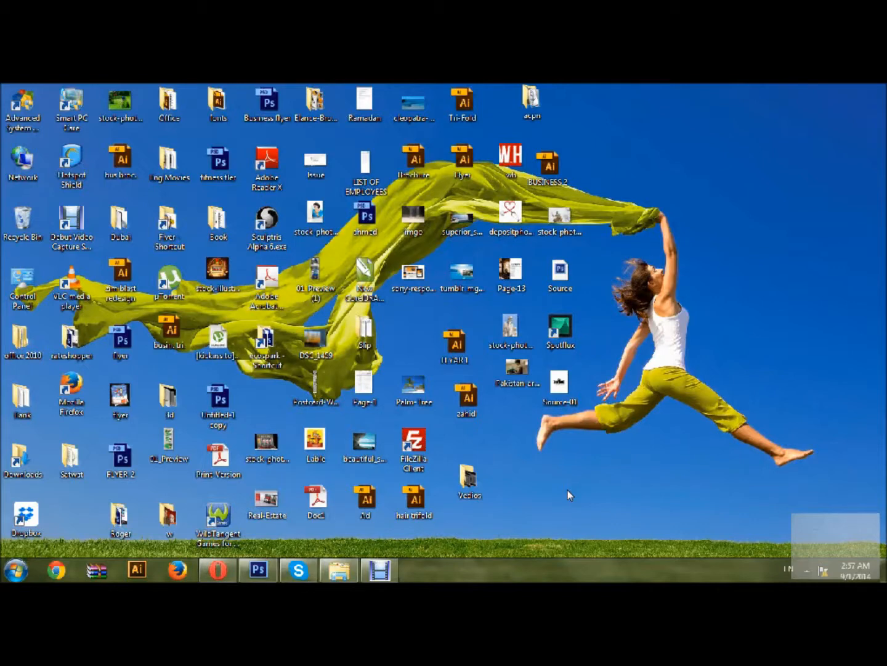
- Launch Photoshop CS6 from the Windows taskbar icon
left_click(257, 570)
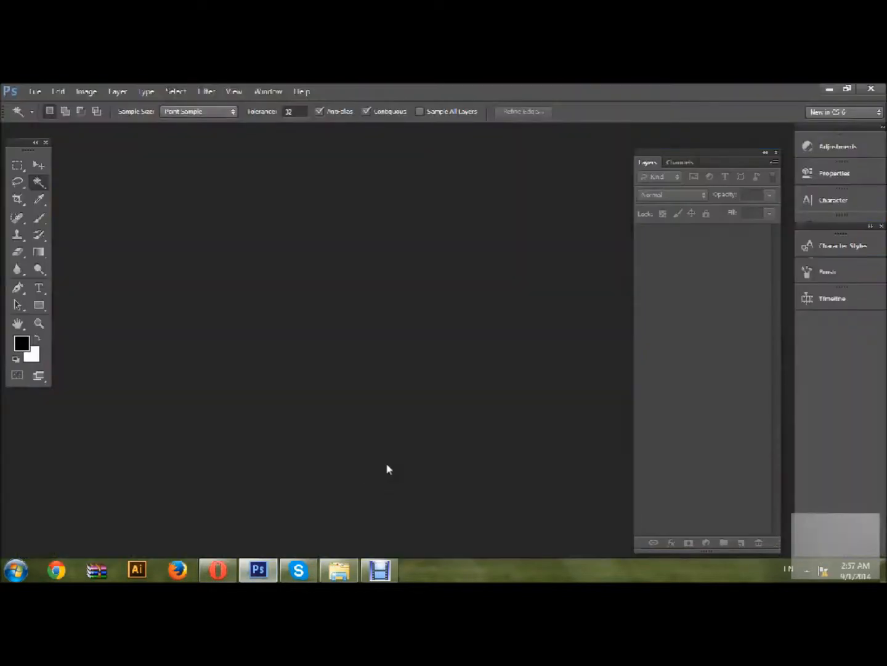
mouse_move(365, 469)
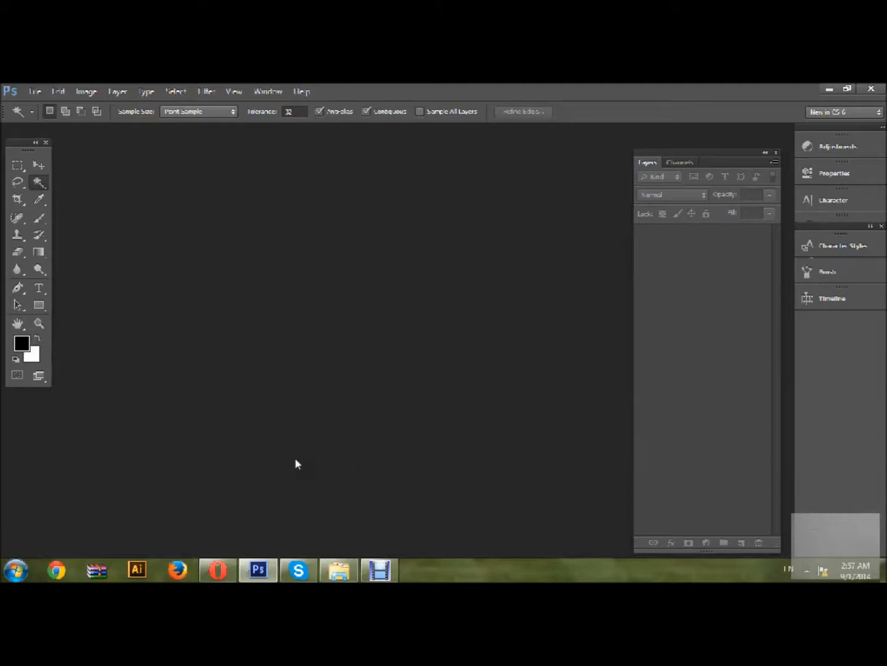
- Create a new white document 8.5 × 11 inches at 300 pixels per inch
left_click(35, 91)
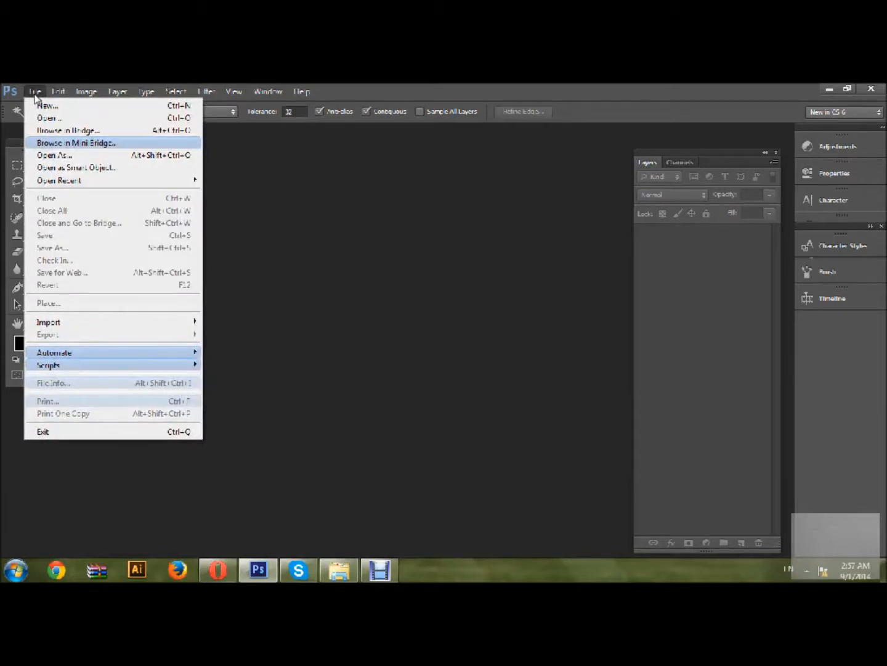
mouse_move(47, 105)
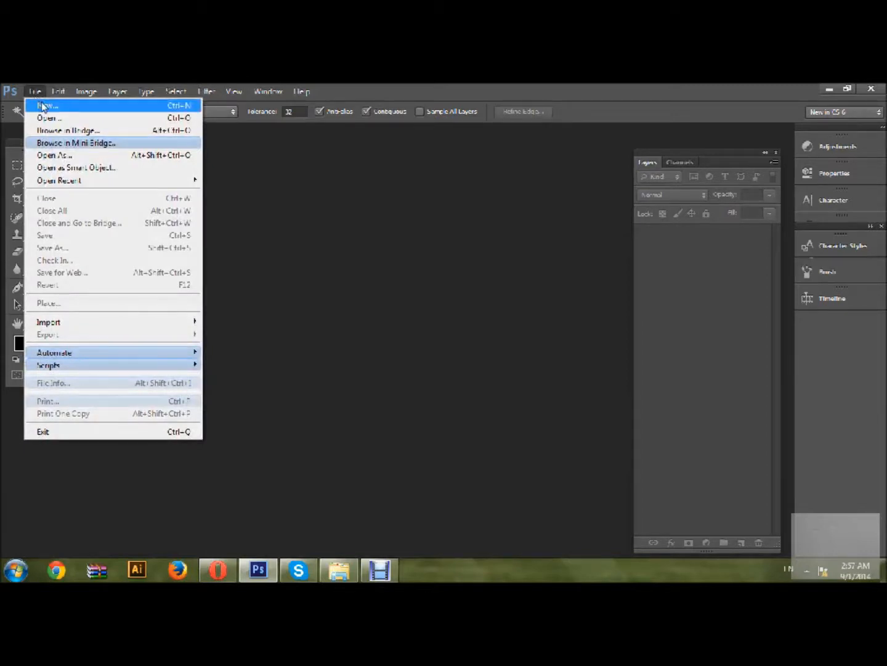
left_click(45, 105)
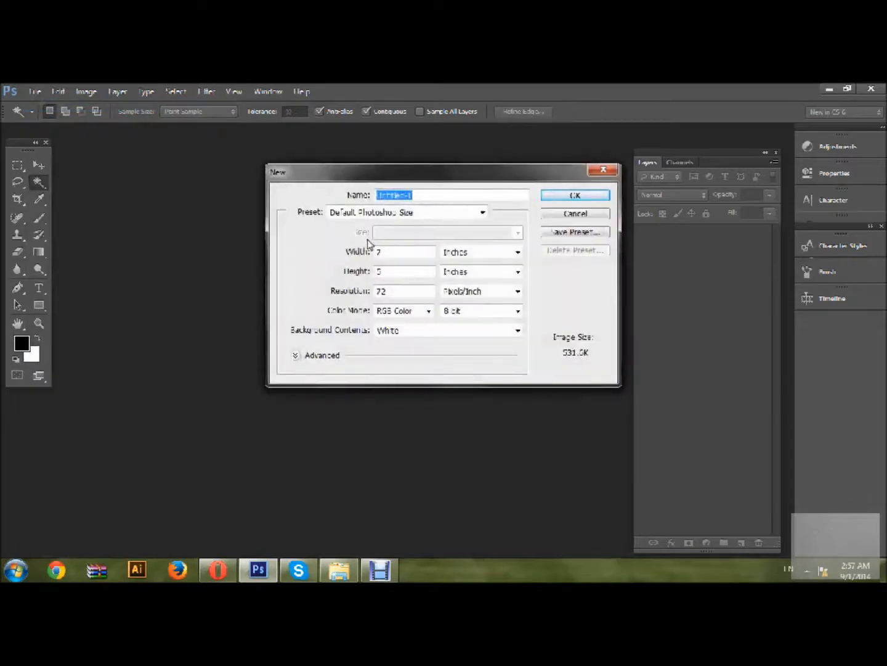
left_click(404, 252)
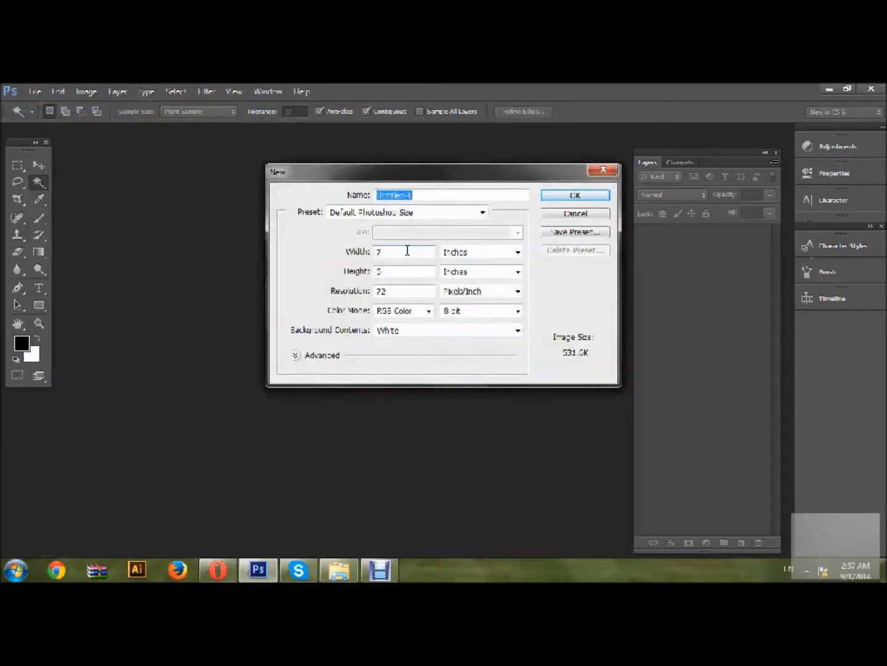
left_click(403, 251)
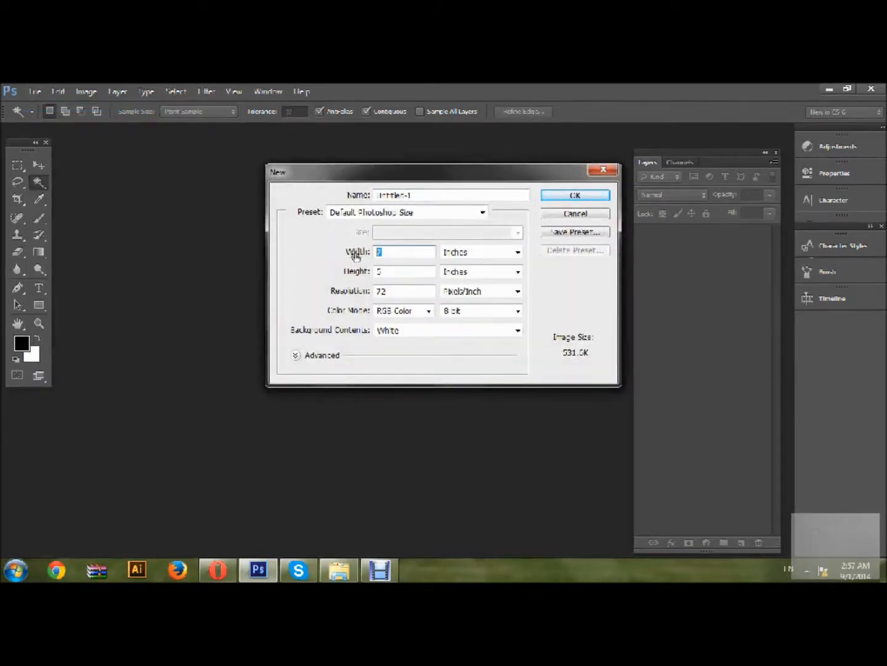
type("6")
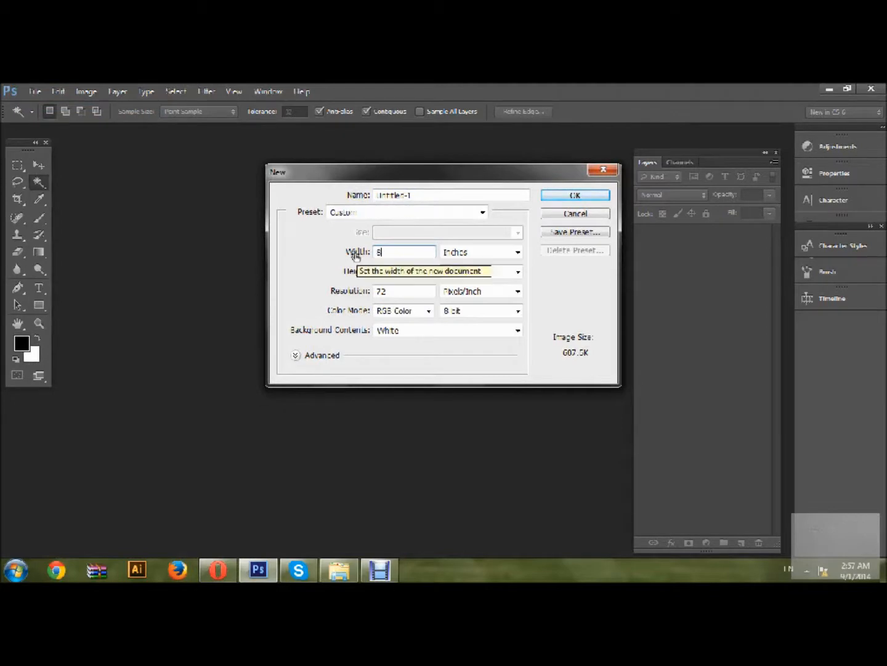
type("8.5")
left_click(404, 270)
type("11")
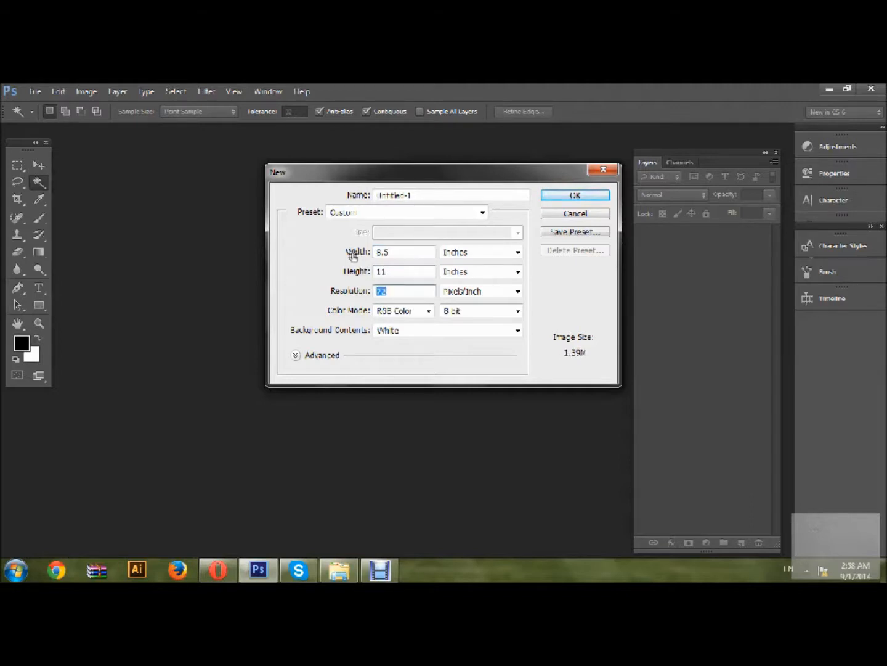
type("300")
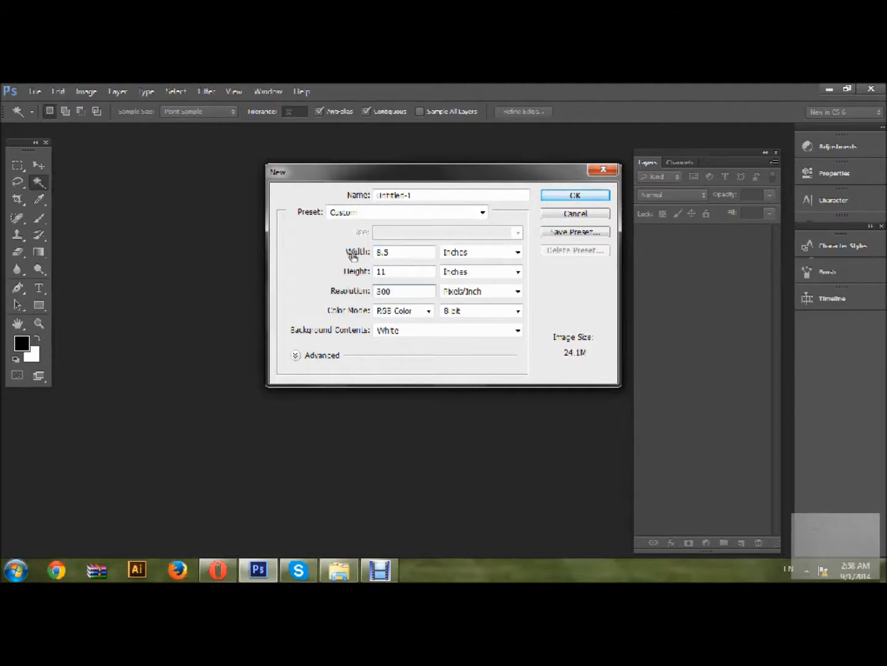
left_click(575, 195)
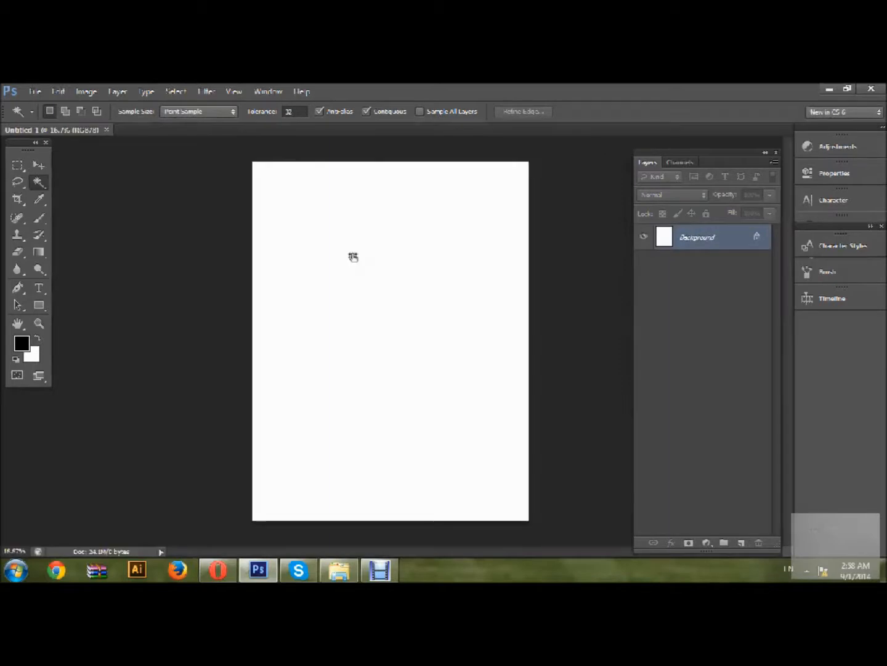
mouse_move(318, 259)
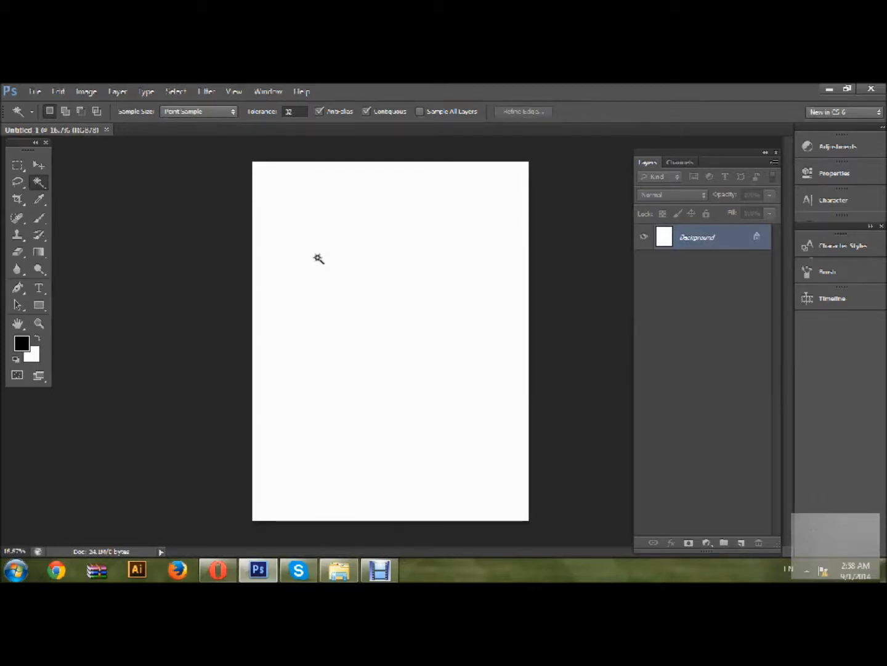
mouse_move(316, 219)
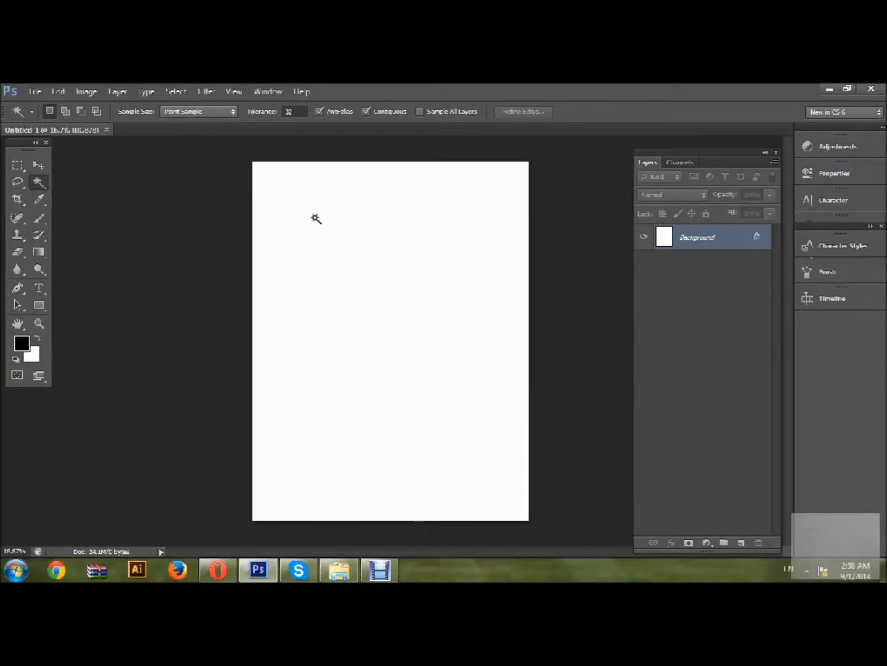
mouse_move(320, 214)
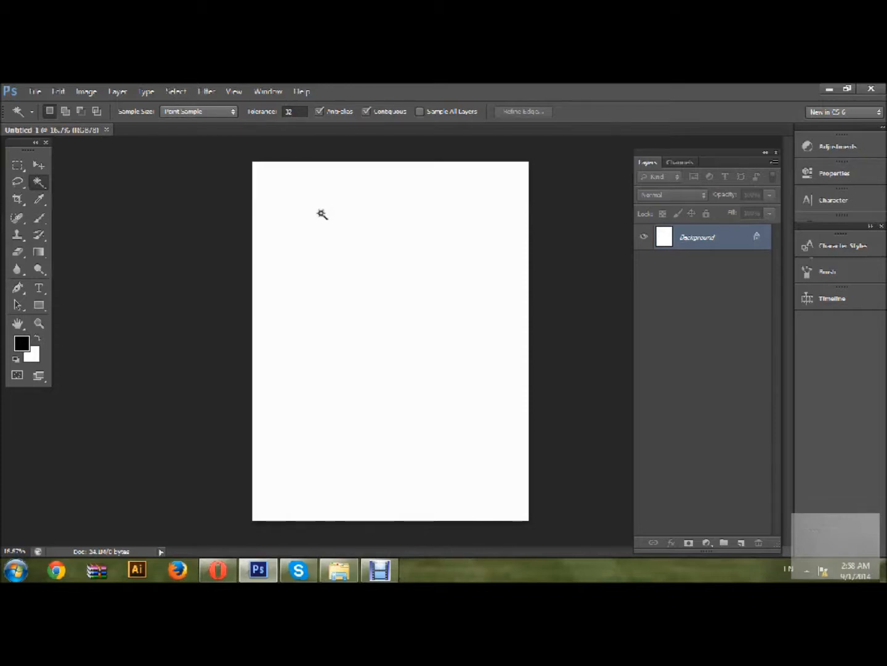
mouse_move(496, 329)
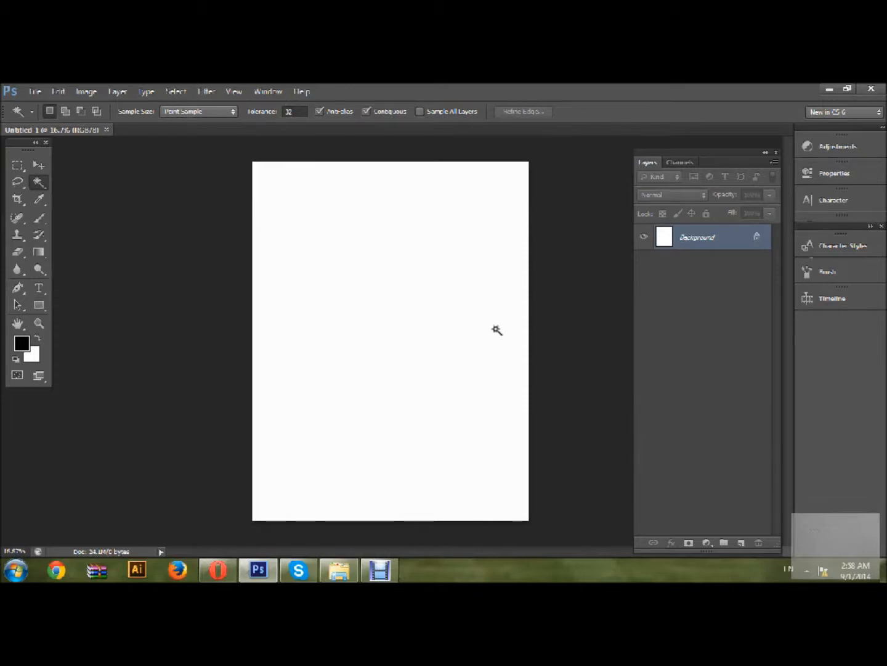
mouse_move(475, 406)
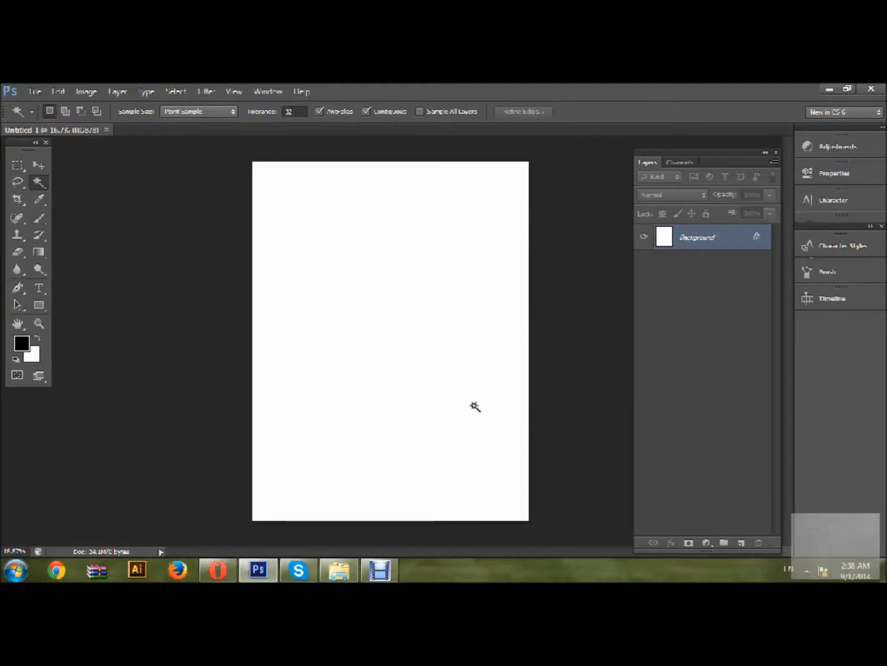
mouse_move(370, 373)
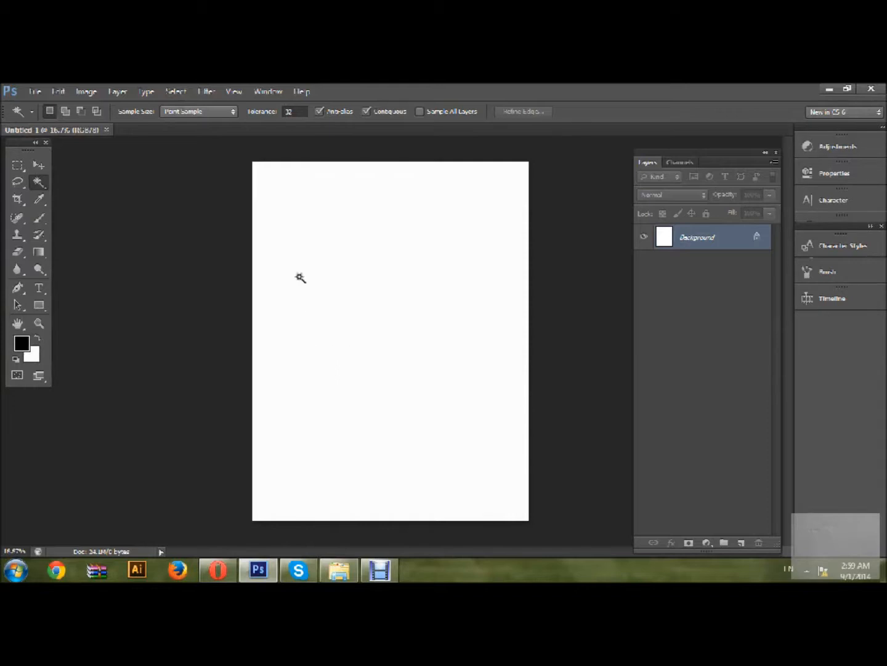
mouse_move(371, 330)
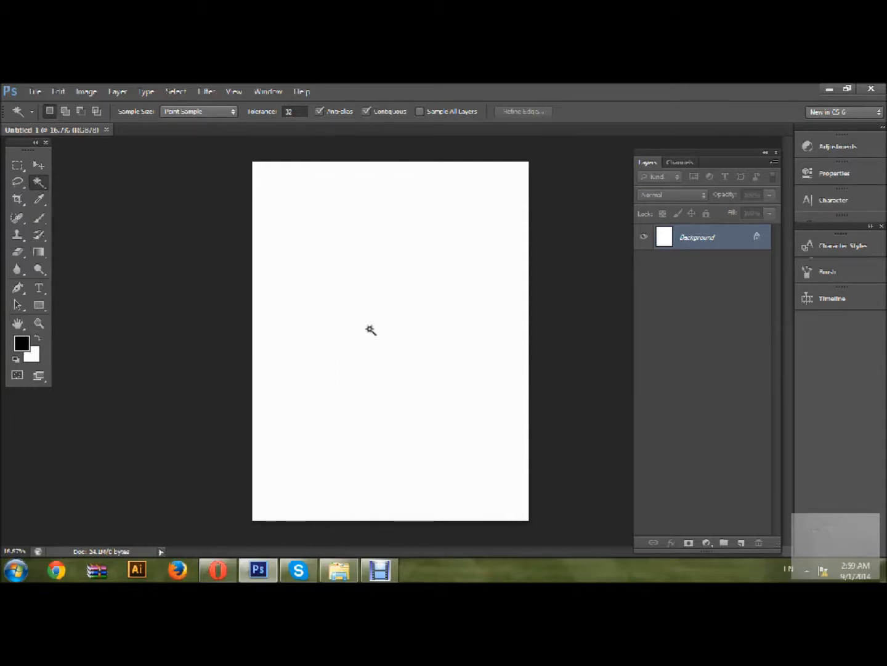
mouse_move(302, 297)
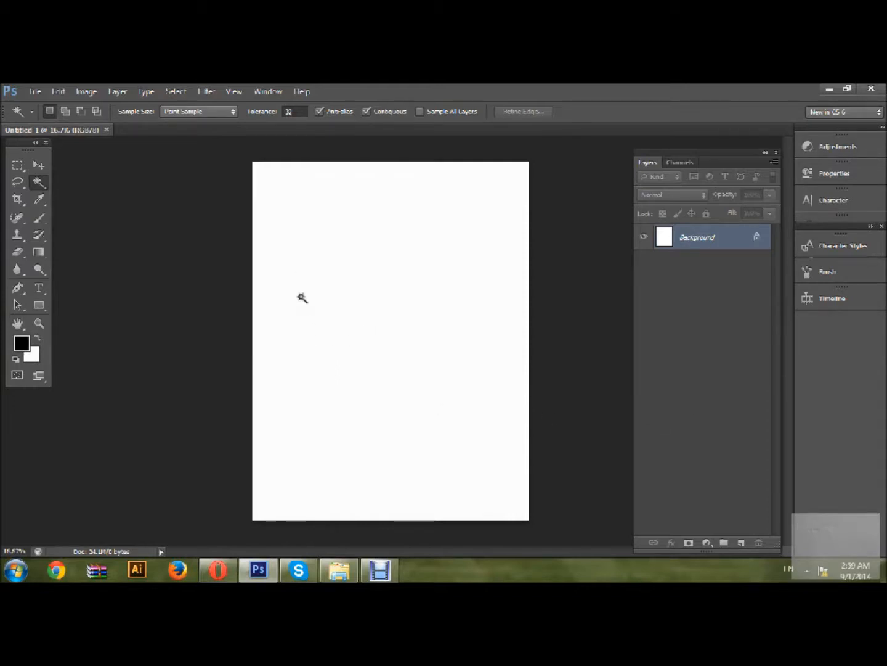
mouse_move(242, 99)
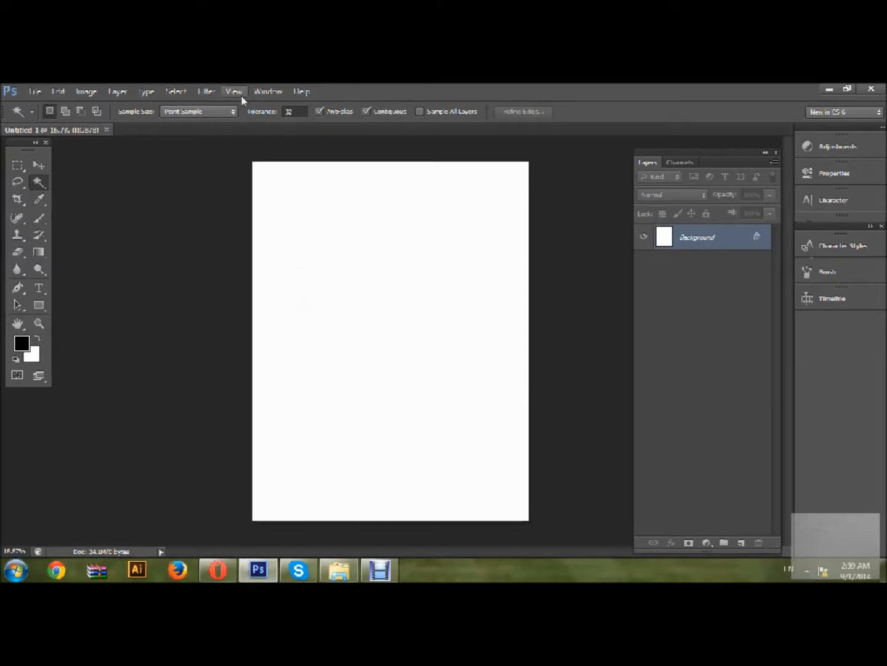
- Turn on rulers and confirm Inches as the ruler unit in Units & Rulers preferences
left_click(234, 91)
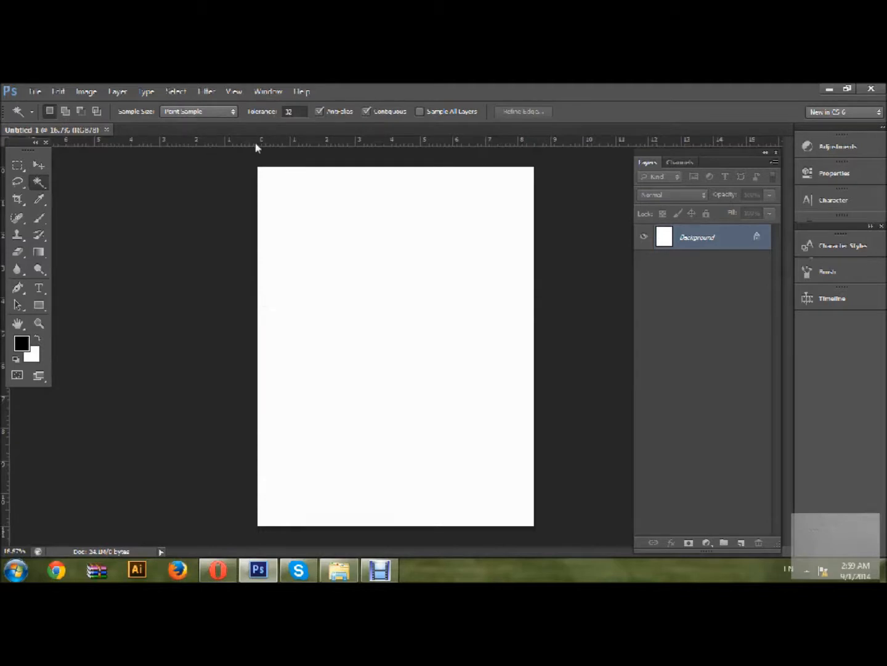
left_click(234, 91)
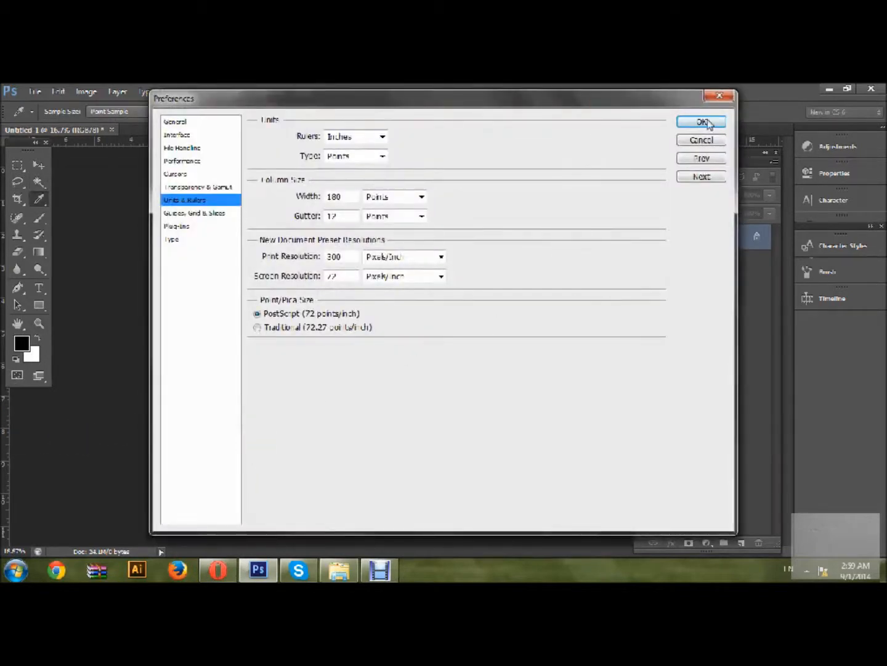
left_click(700, 121)
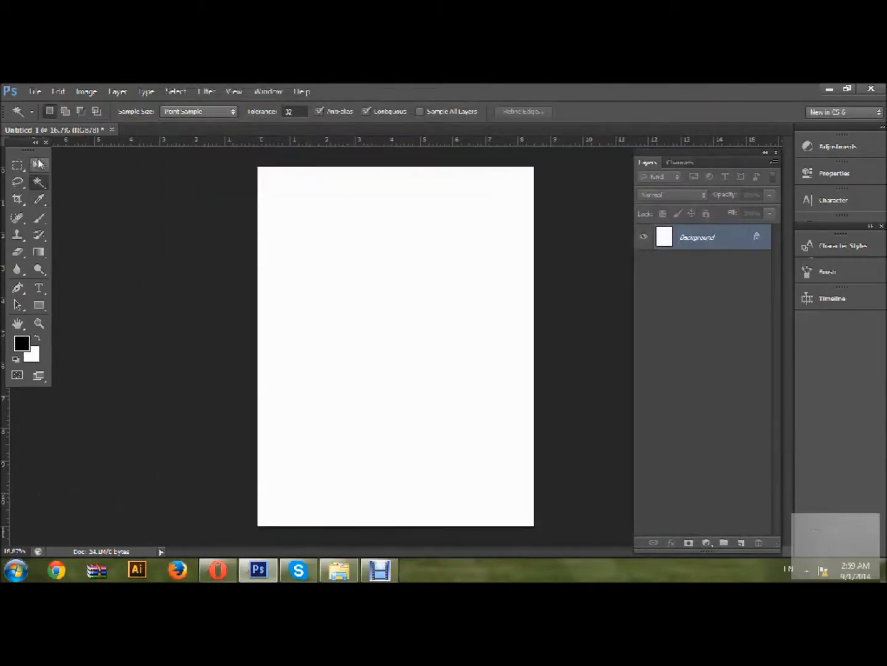
left_click(38, 165)
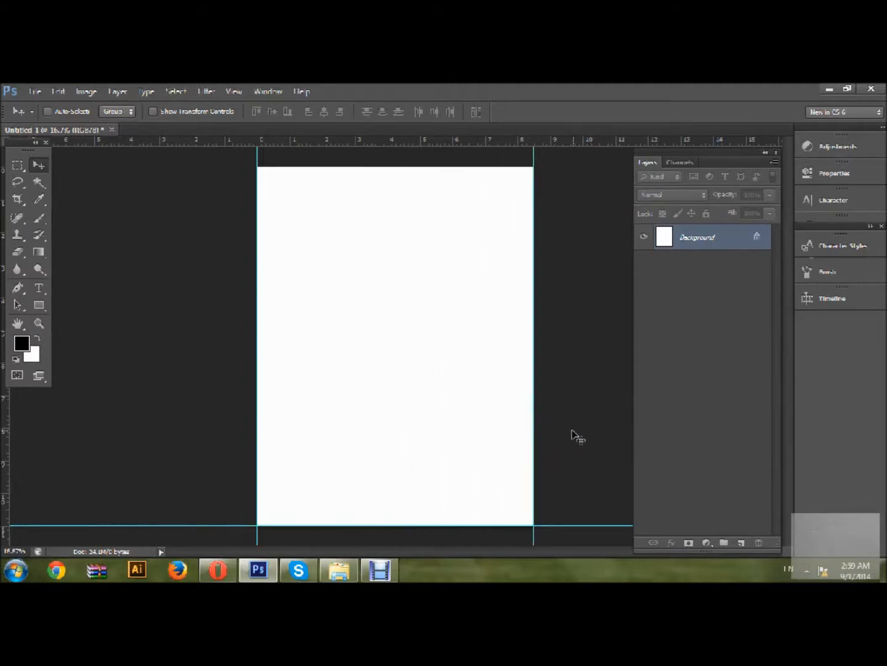
mouse_move(209, 269)
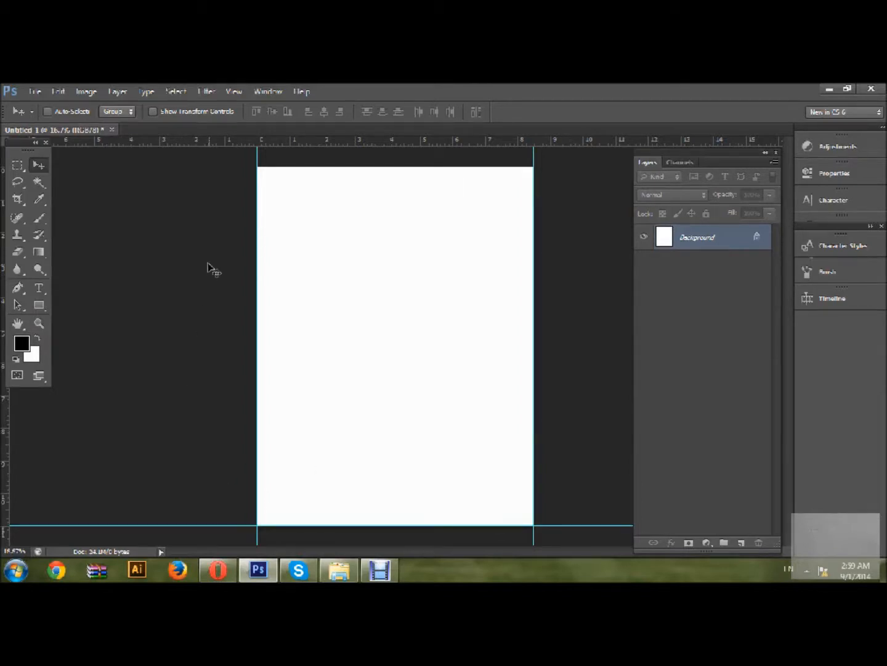
mouse_move(570, 151)
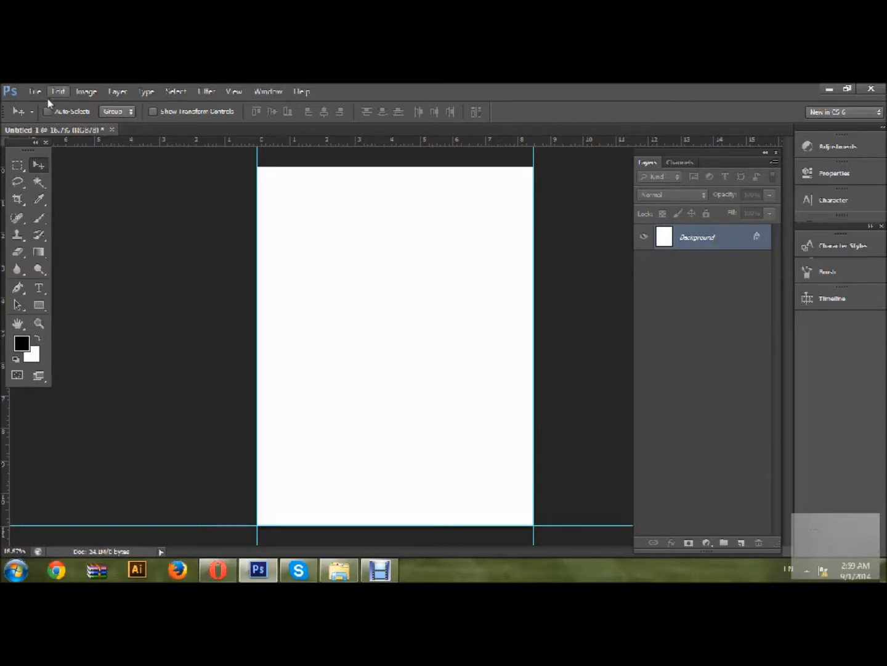
- Browse the Edit, File and Image menus, then choose Image > Canvas Size
left_click(34, 91)
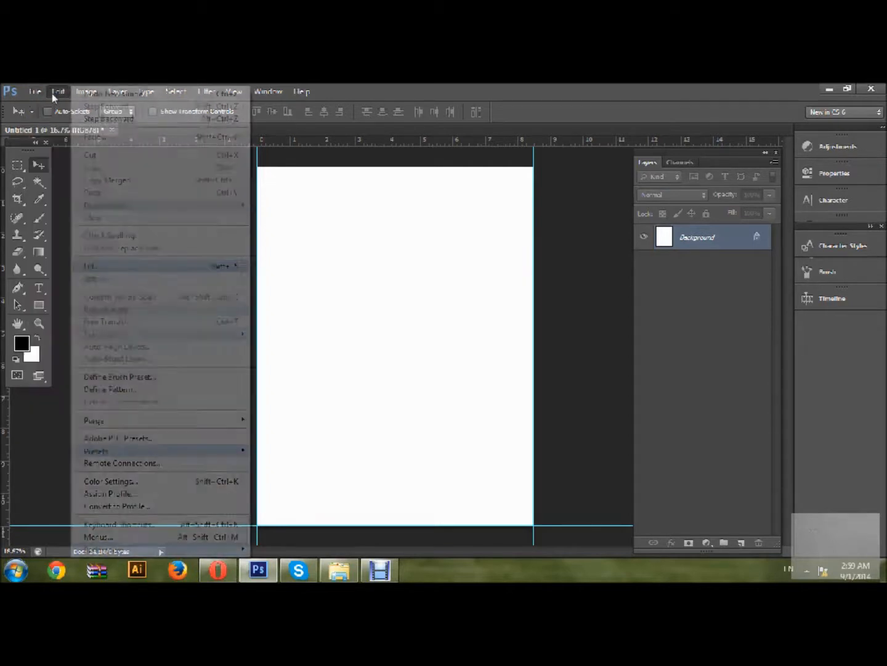
left_click(34, 91)
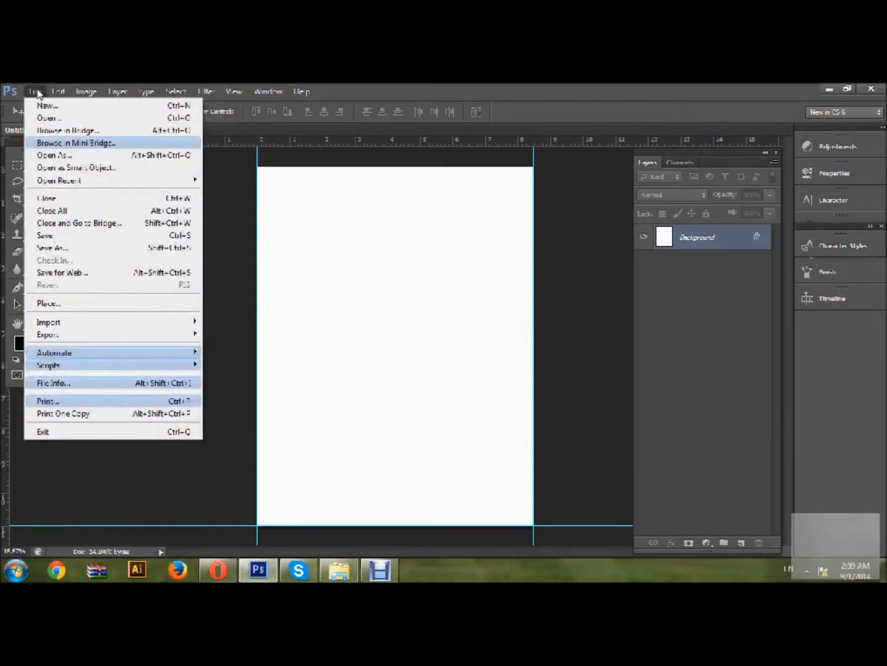
mouse_move(79, 223)
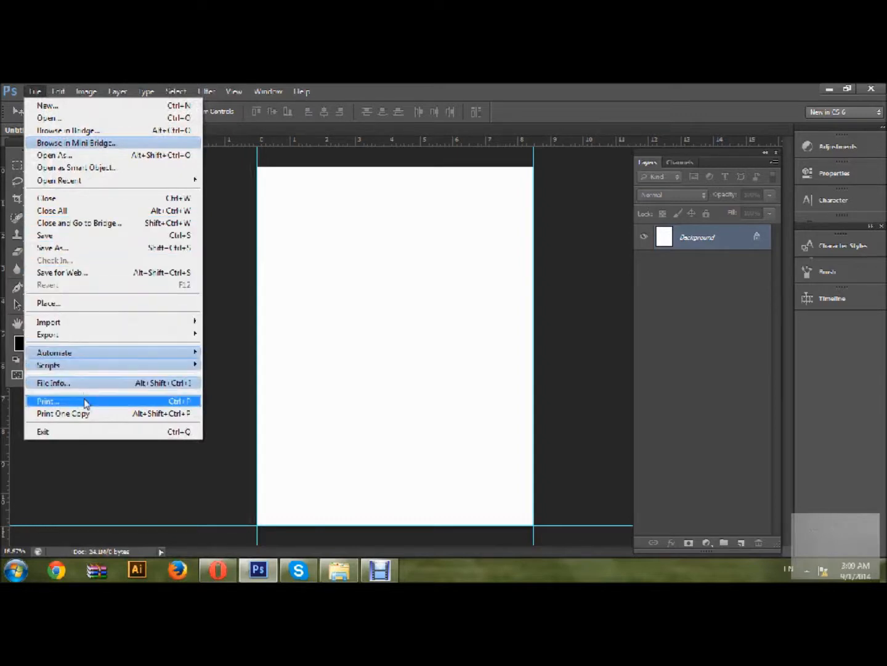
mouse_move(87, 419)
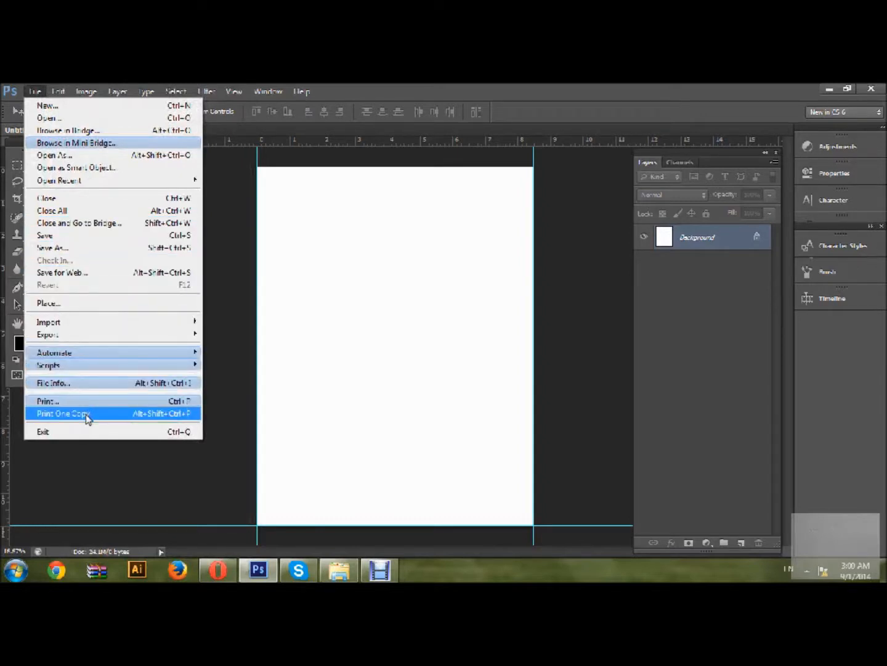
mouse_move(70, 168)
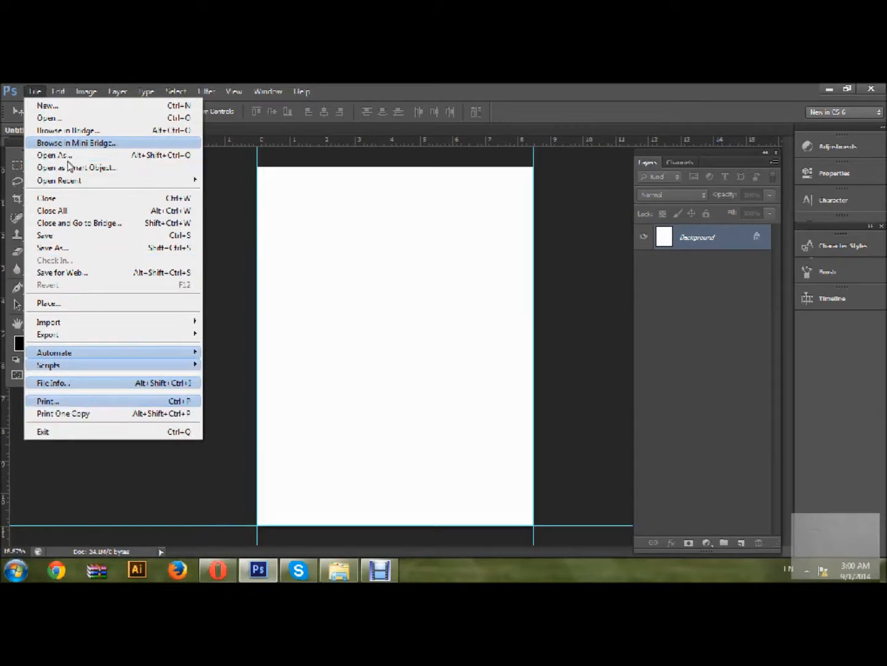
left_click(58, 92)
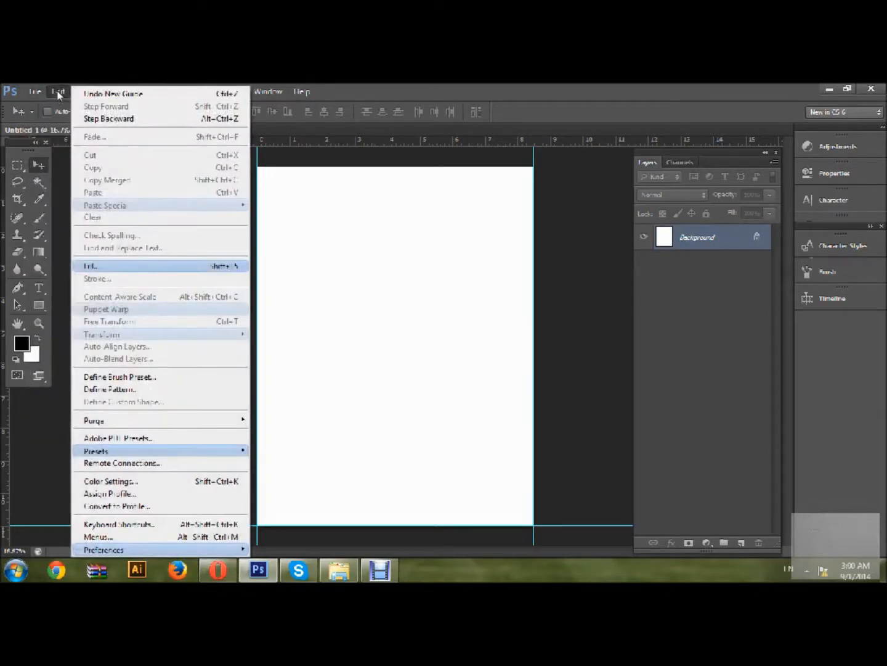
left_click(34, 91)
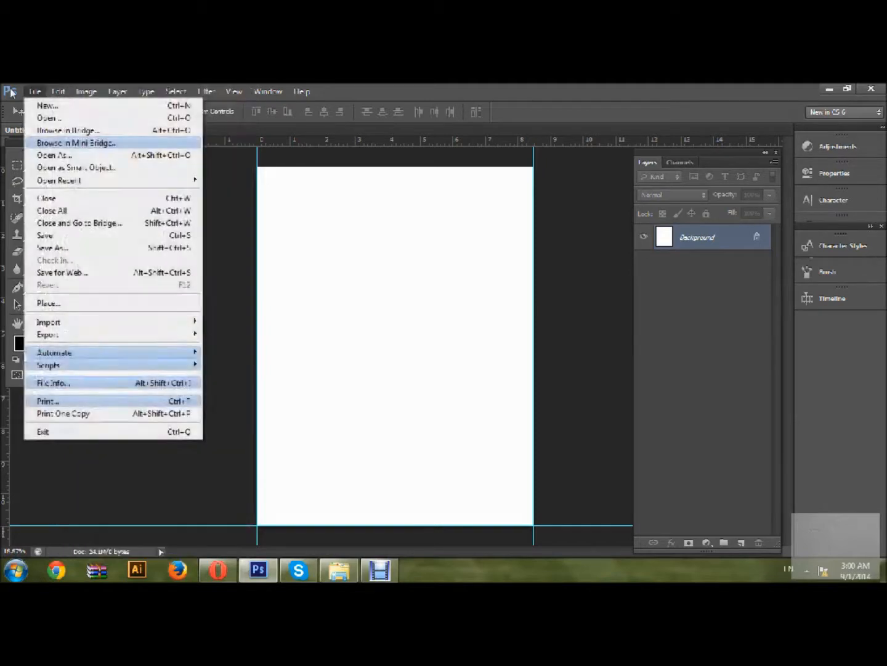
left_click(86, 91)
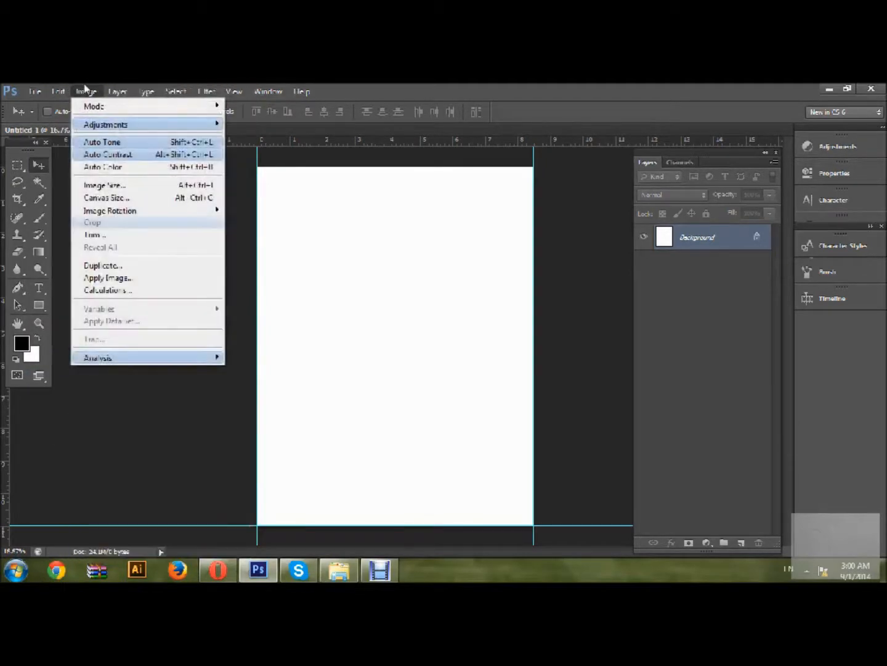
left_click(35, 92)
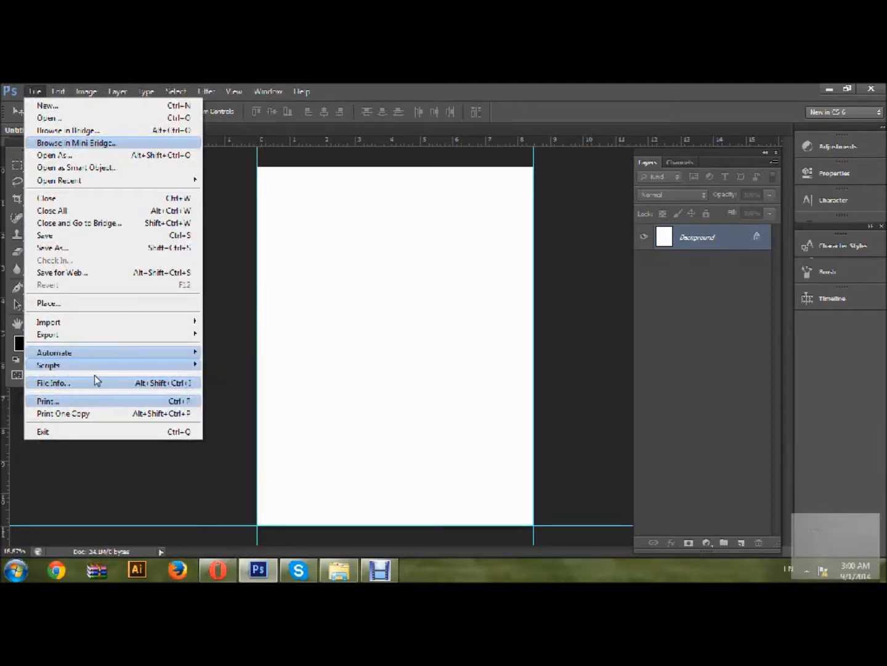
left_click(87, 91)
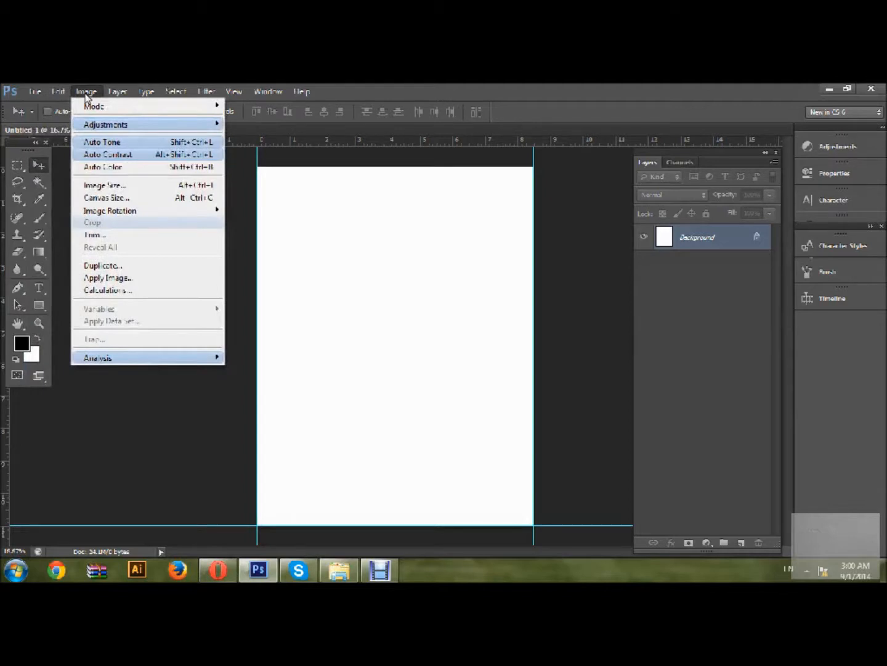
mouse_move(105, 124)
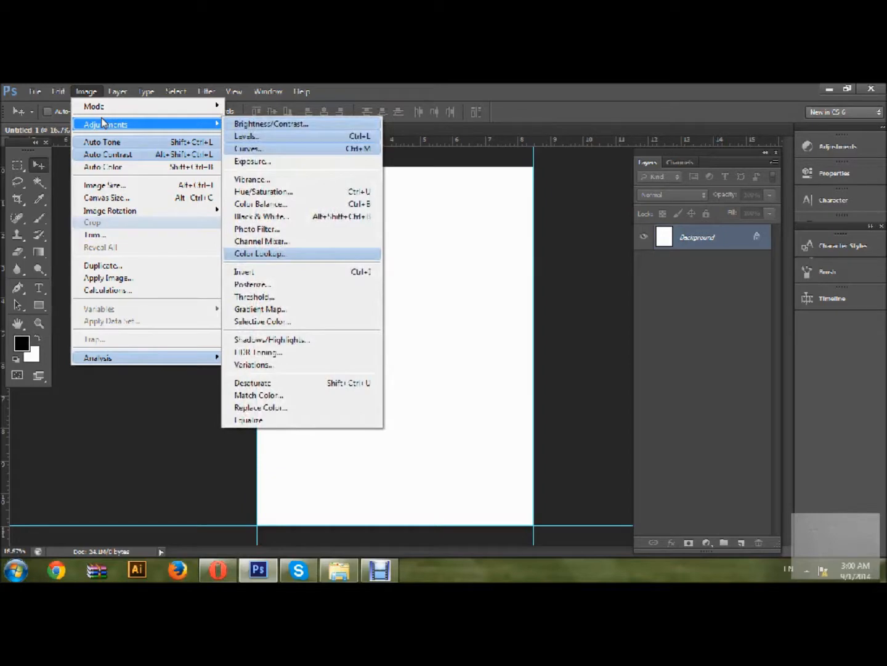
mouse_move(123, 198)
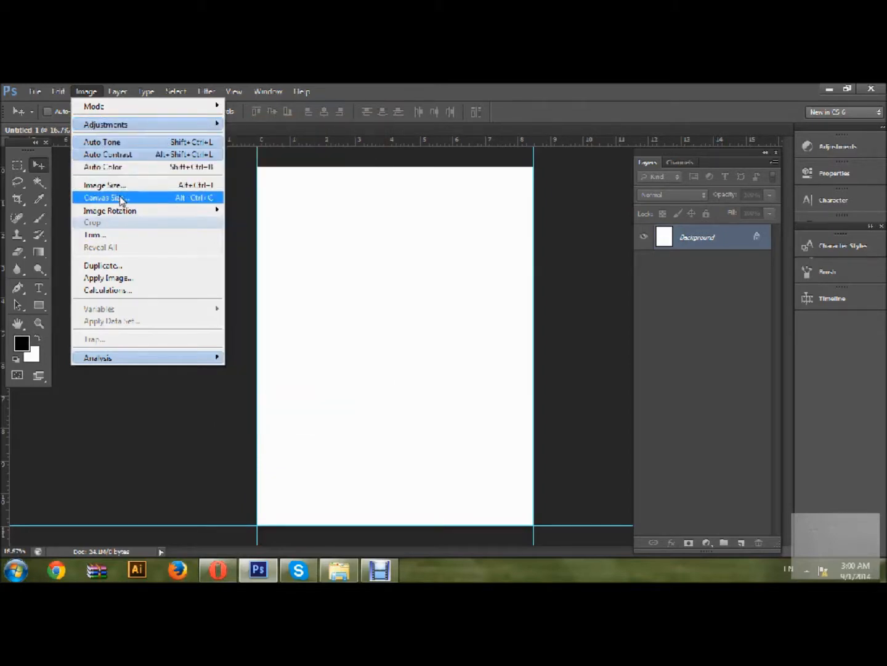
left_click(108, 197)
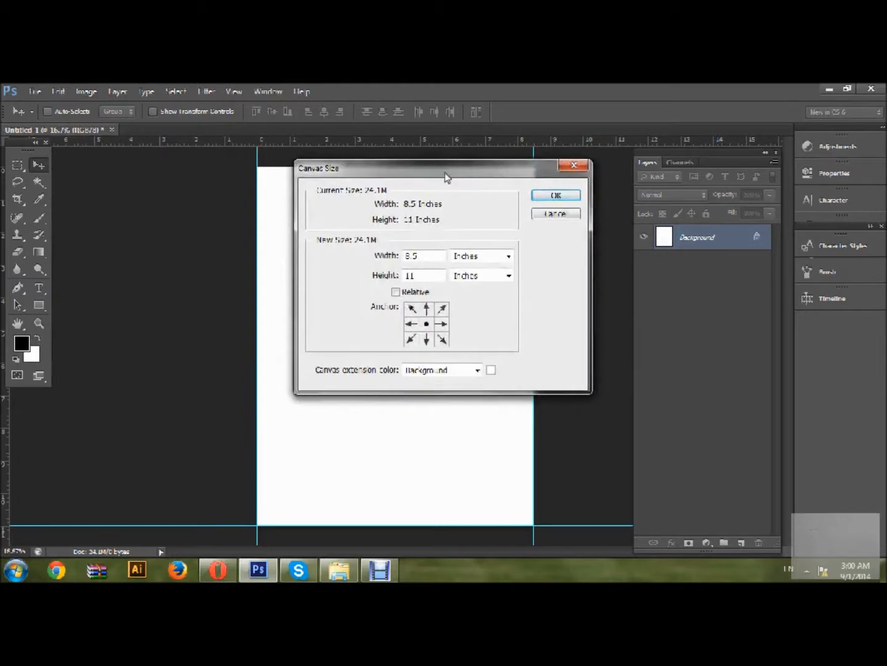
- Resize the canvas to 8.75 × 11.25 inches with a centered anchor
left_click_drag(447, 167, 274, 262)
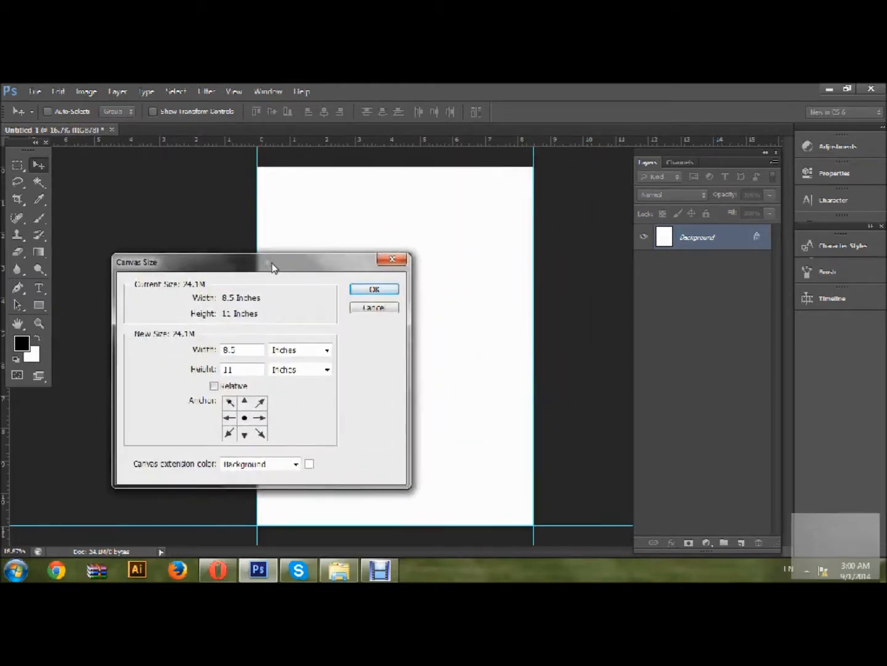
mouse_move(474, 251)
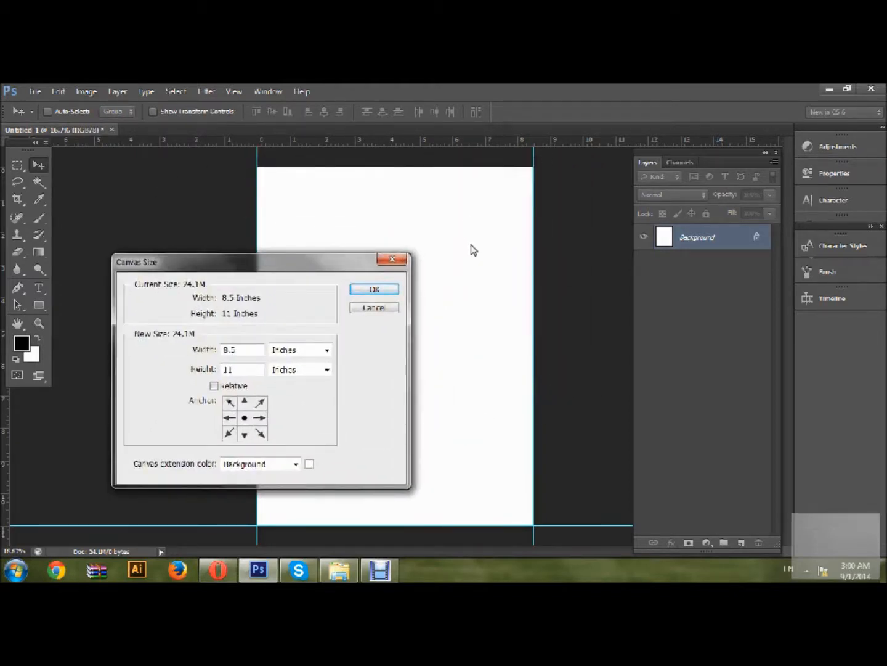
left_click(242, 349)
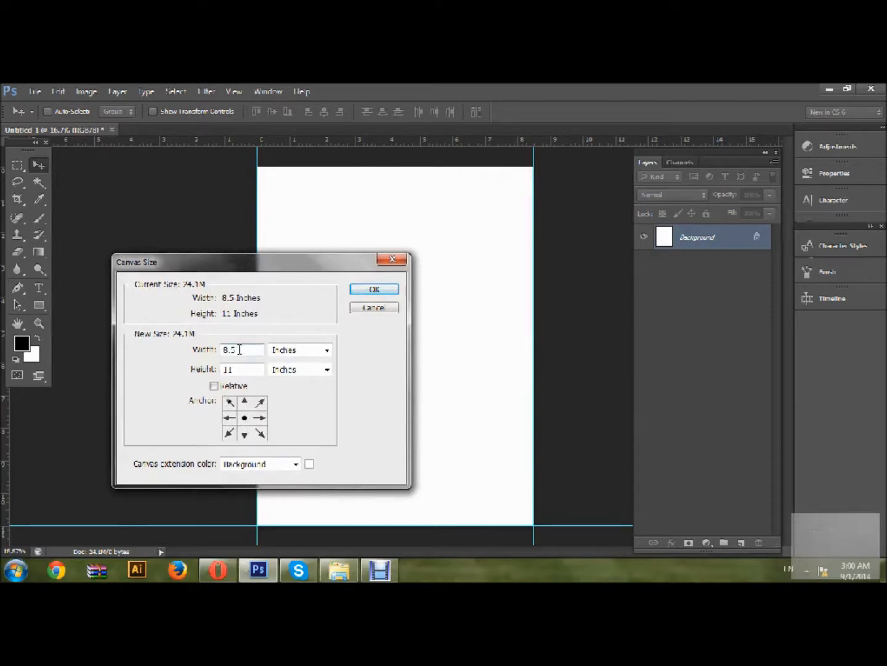
mouse_move(242, 349)
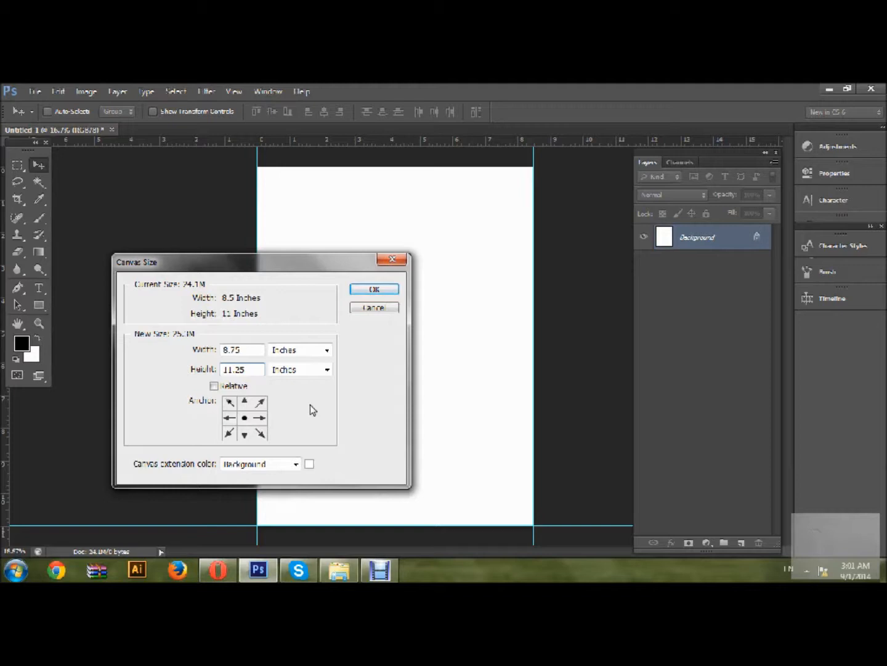
mouse_move(266, 328)
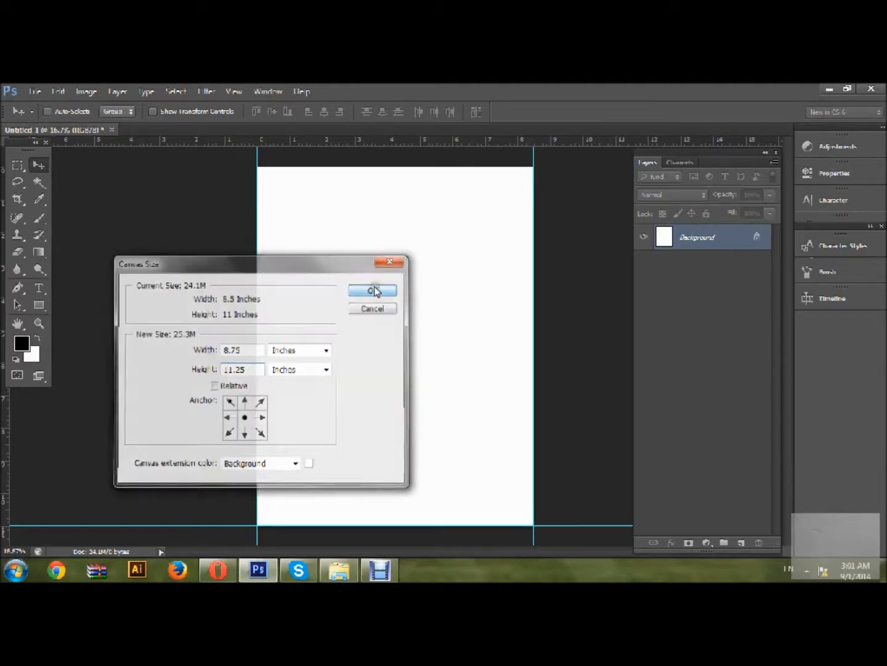
left_click(372, 291)
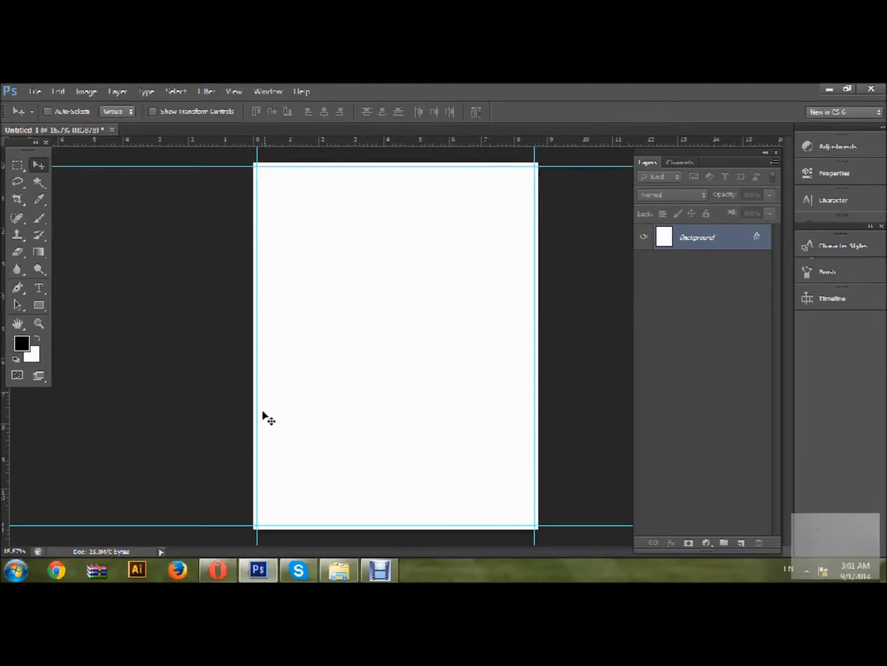
mouse_move(572, 200)
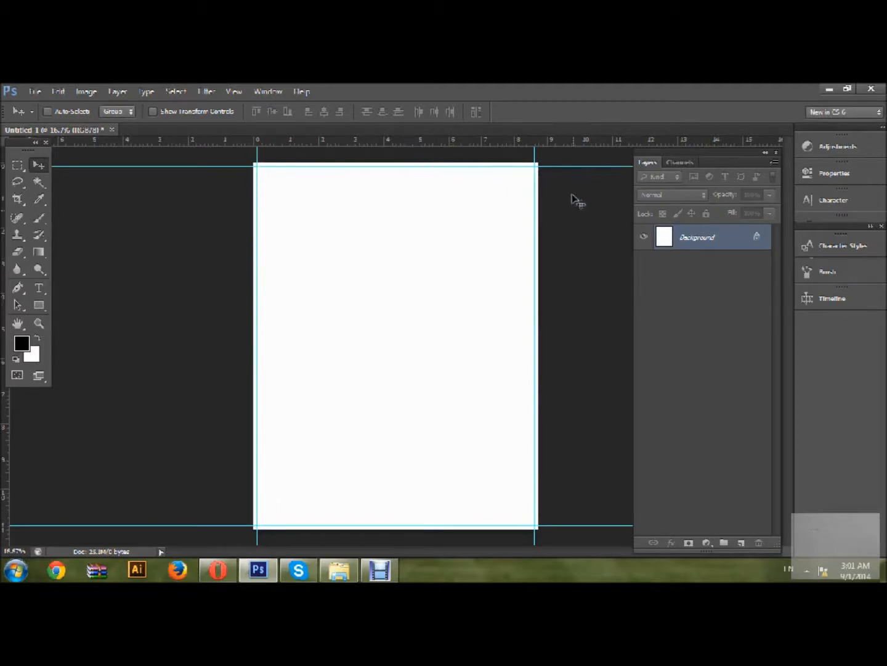
mouse_move(255, 330)
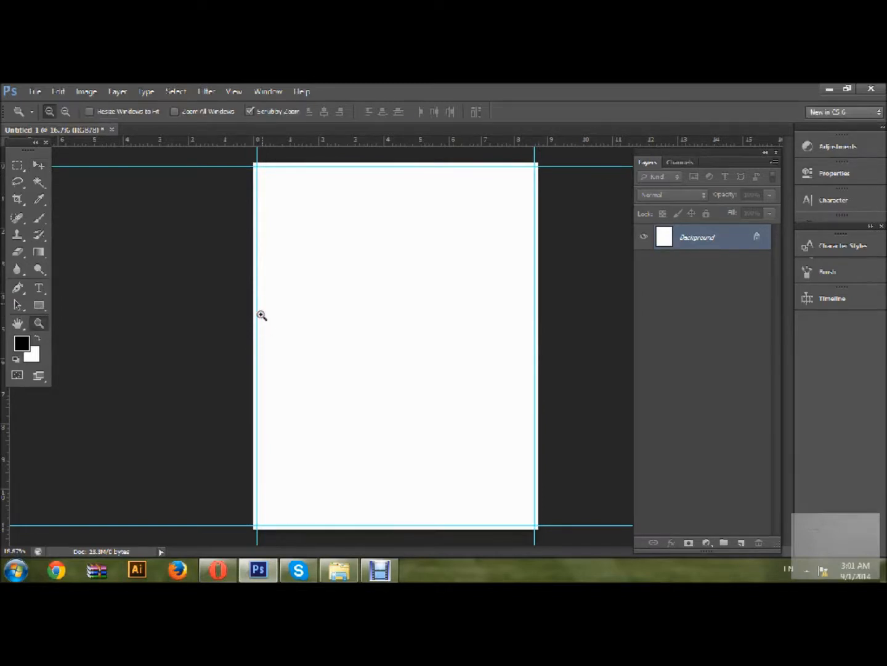
- Zoom in on the enlarged canvas corner and reopen the Image menu
left_click(262, 314)
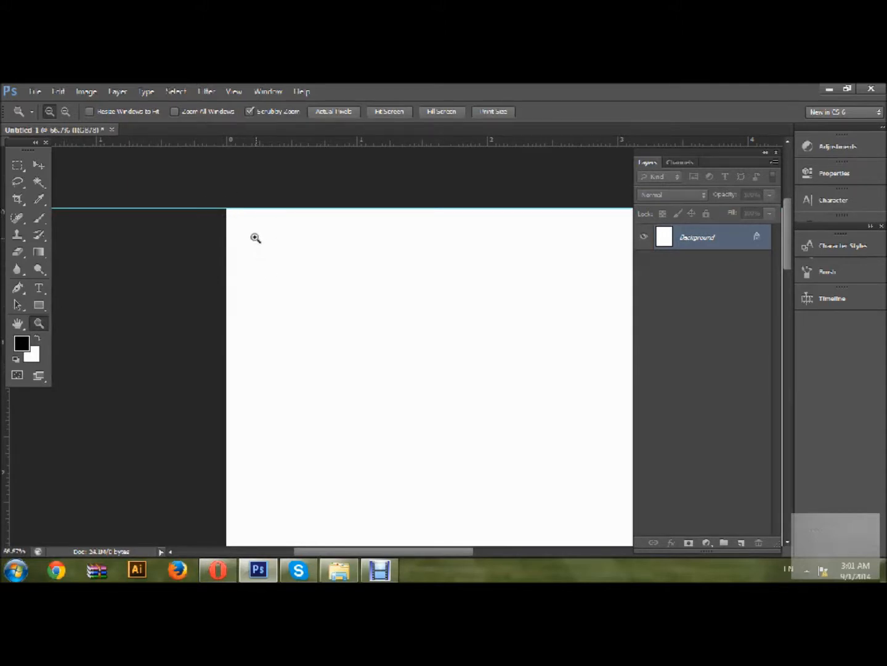
mouse_move(138, 155)
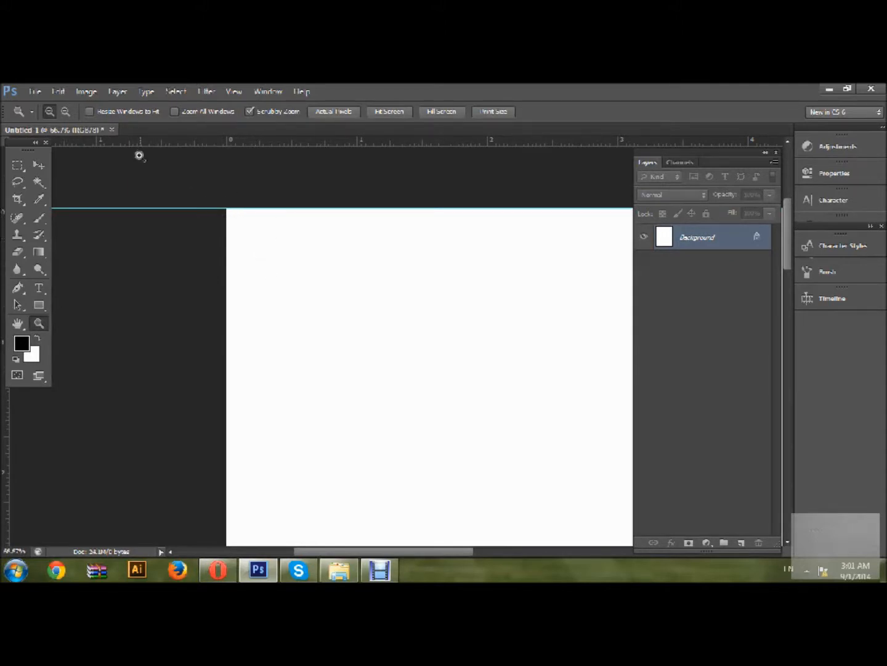
left_click(85, 91)
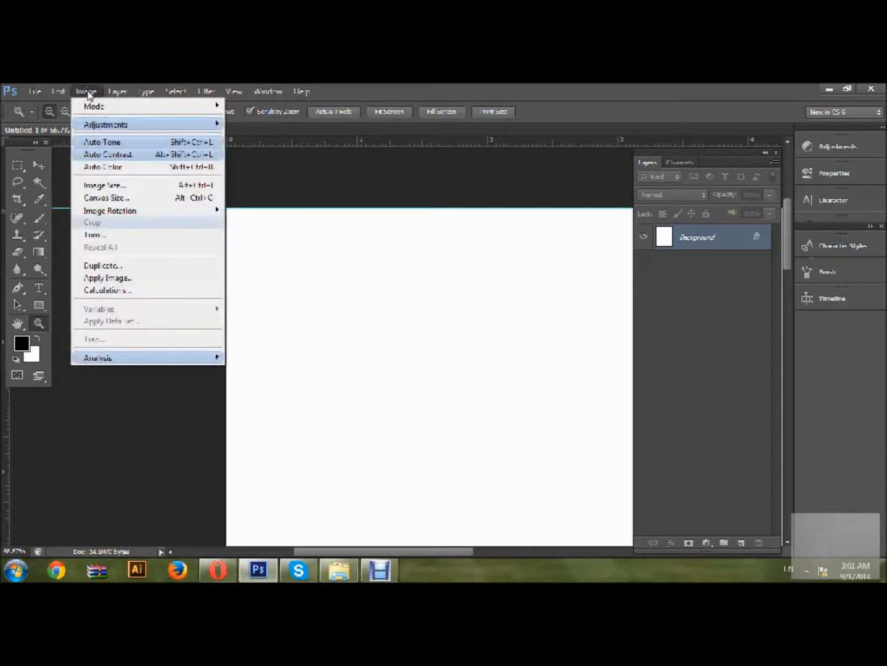
mouse_move(349, 227)
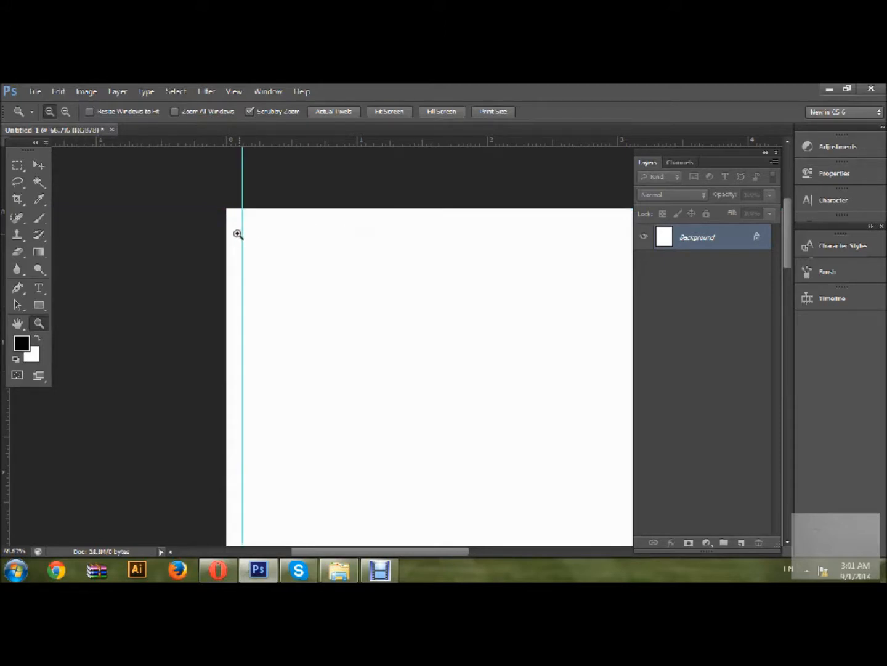
mouse_move(258, 252)
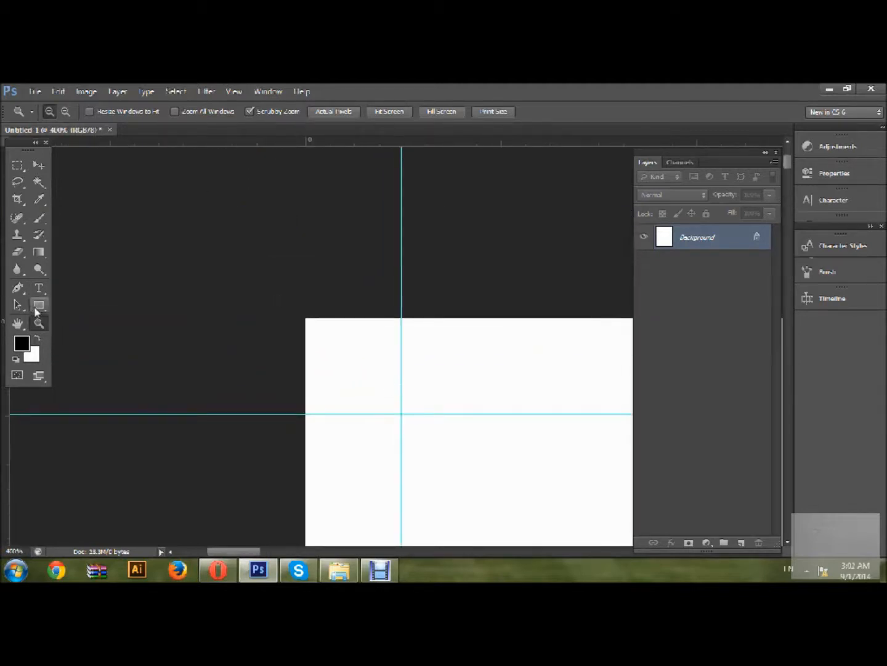
- Try the Rectangle, Pen and Polygon tools, then select the Line Tool at 1 px weight
left_click(38, 305)
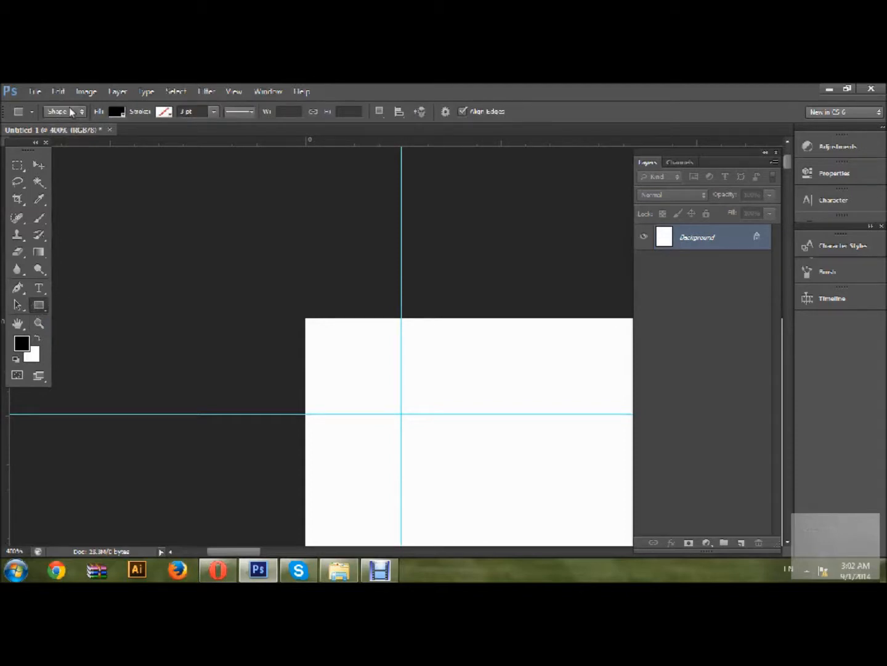
mouse_move(400, 338)
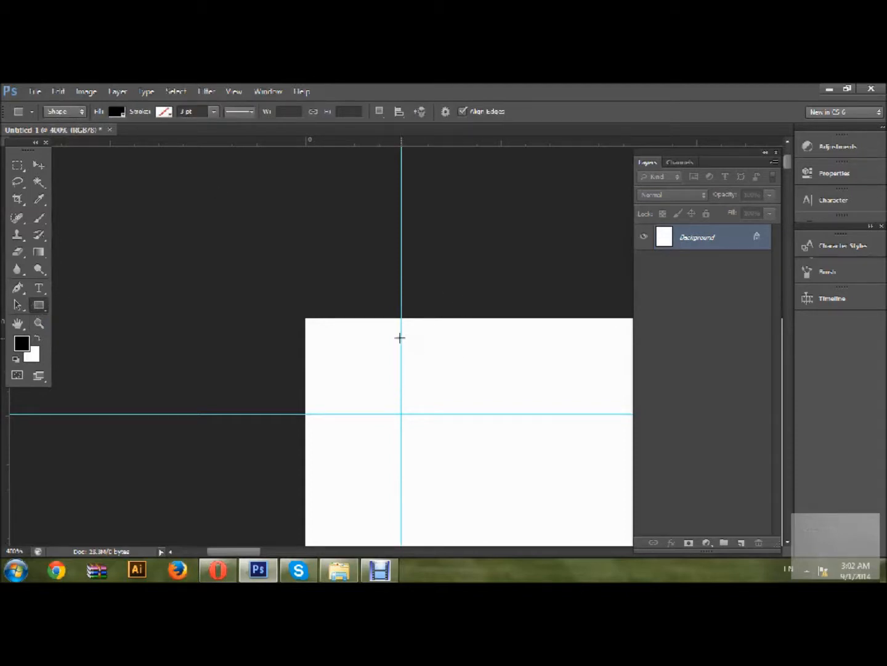
left_click(399, 338)
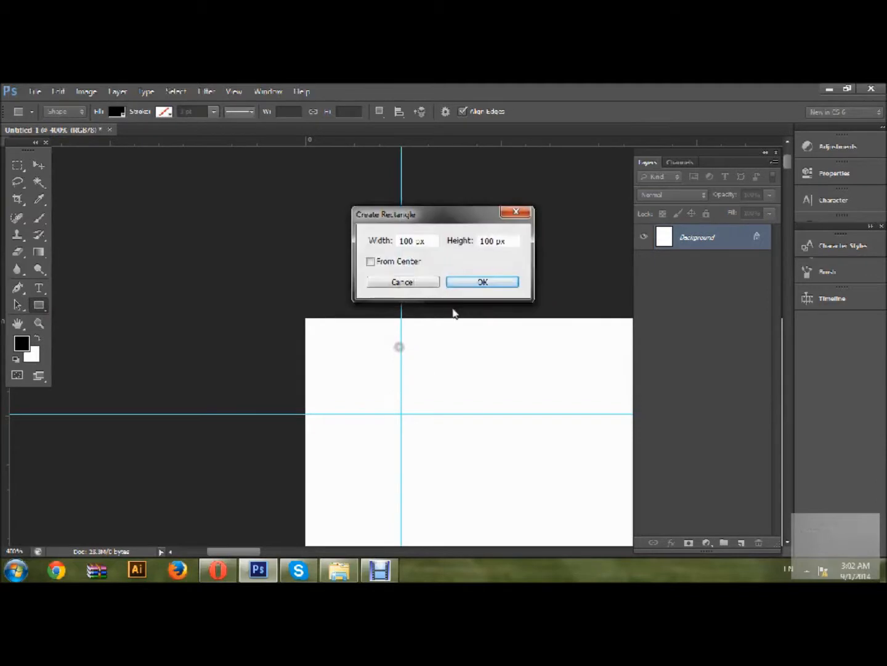
left_click(402, 282)
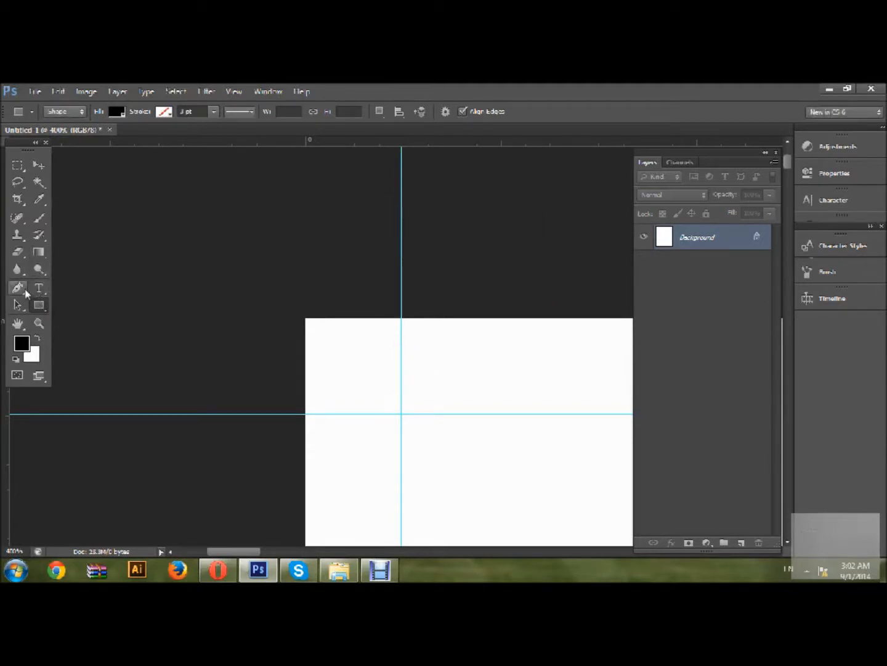
left_click(17, 287)
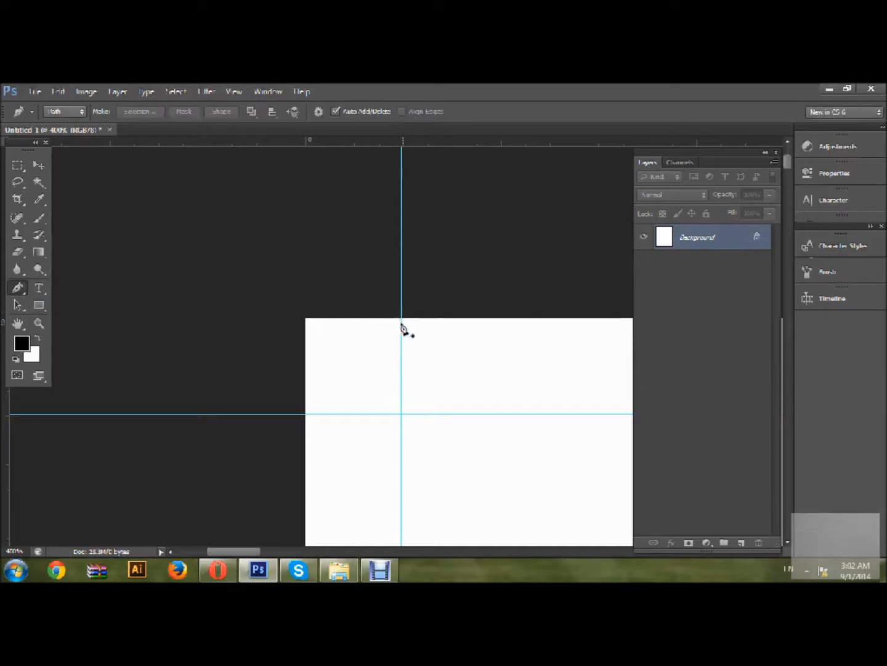
mouse_move(62, 112)
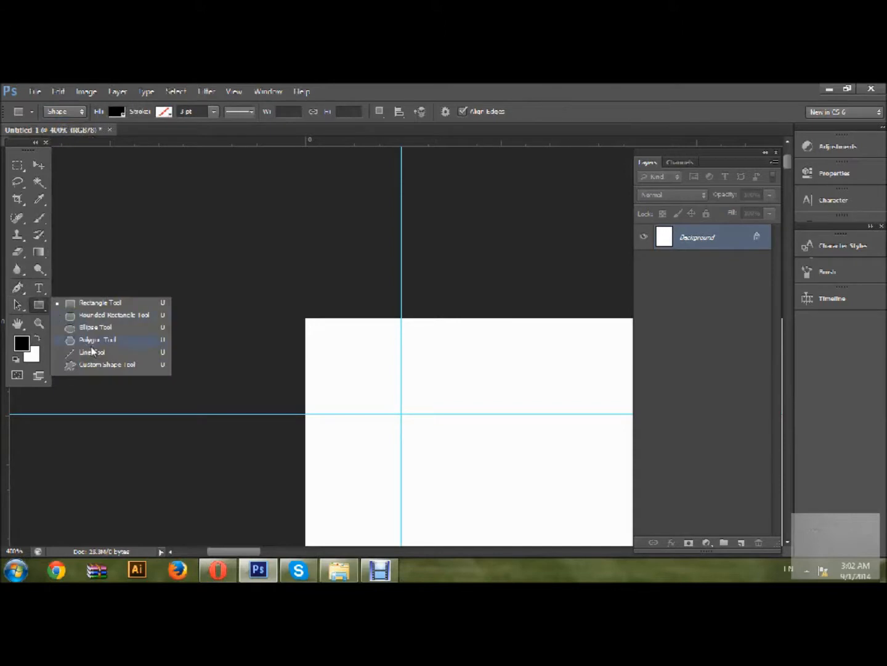
left_click(95, 340)
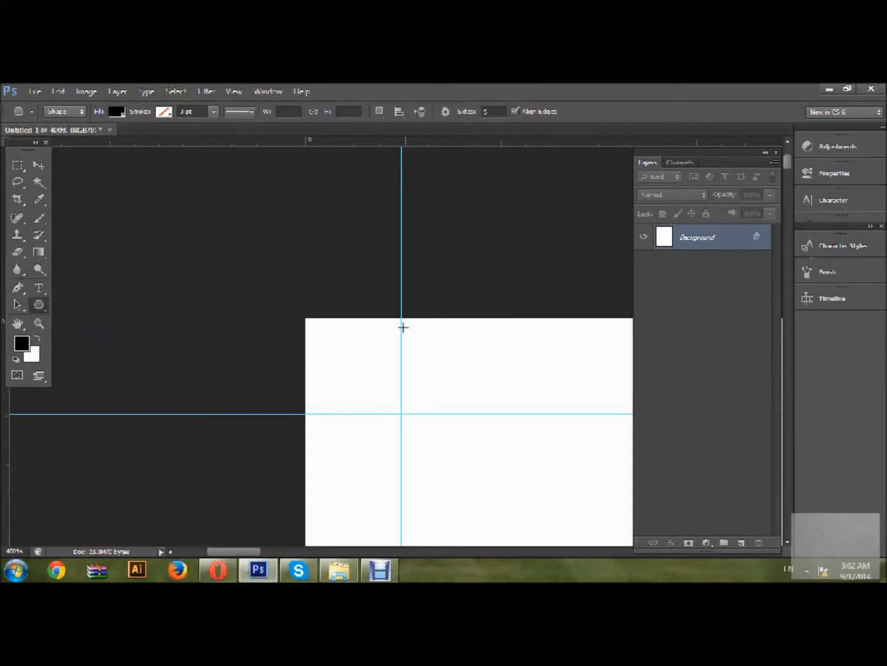
left_click(403, 327)
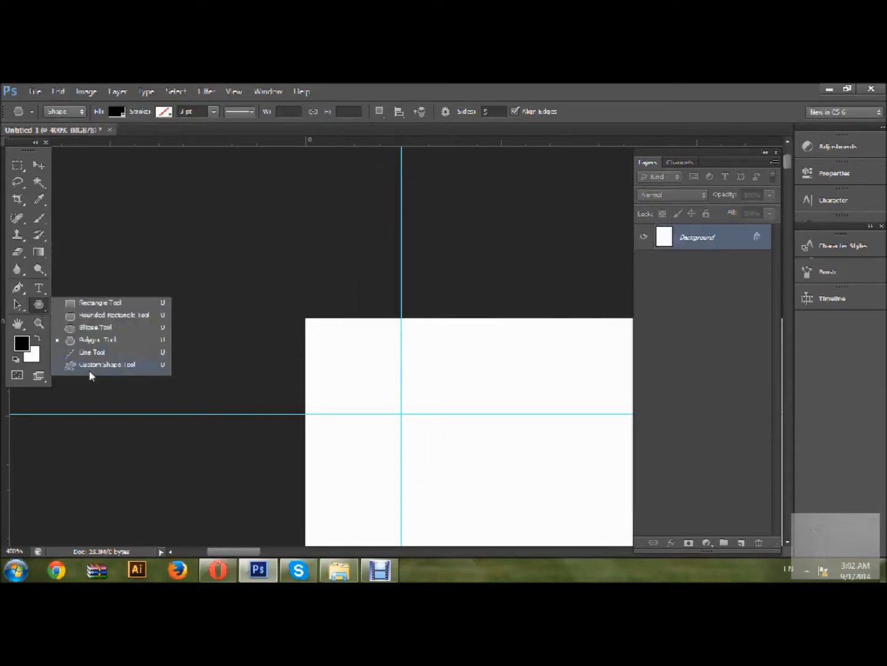
left_click(92, 352)
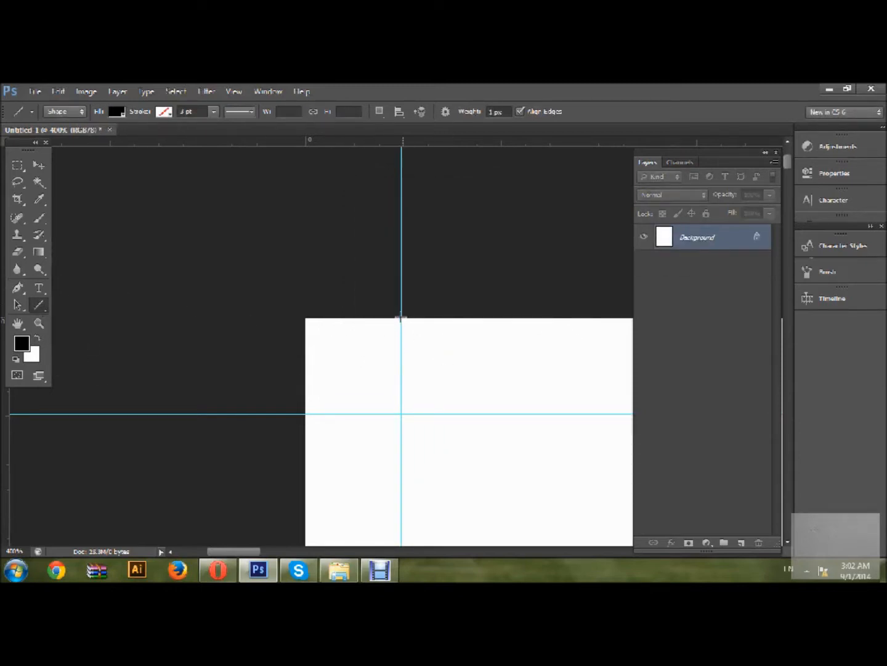
- Draw vertical and horizontal line shapes (Shape 1, Shape 2) along the corner guides
left_click_drag(400, 319, 401, 405)
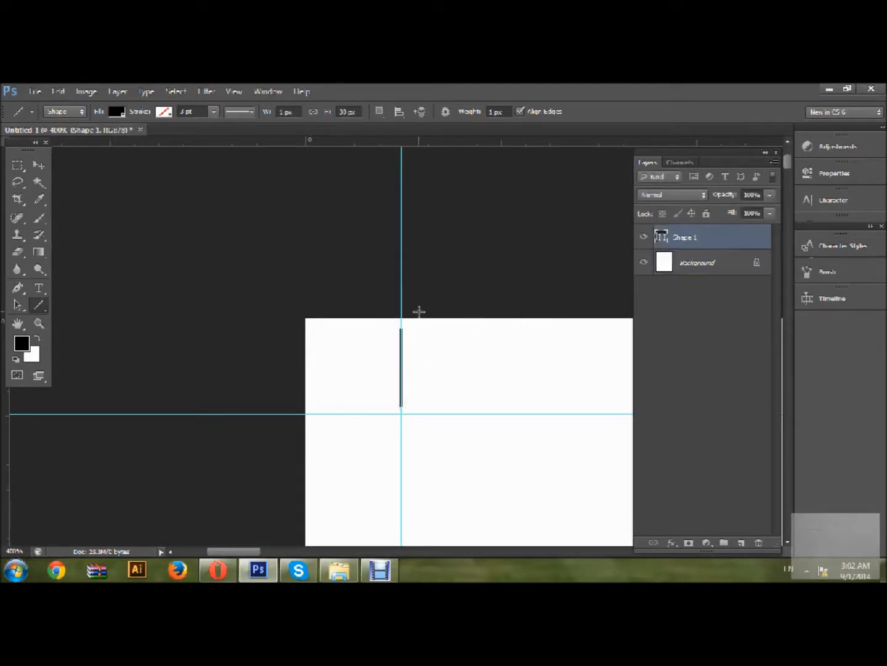
mouse_move(313, 414)
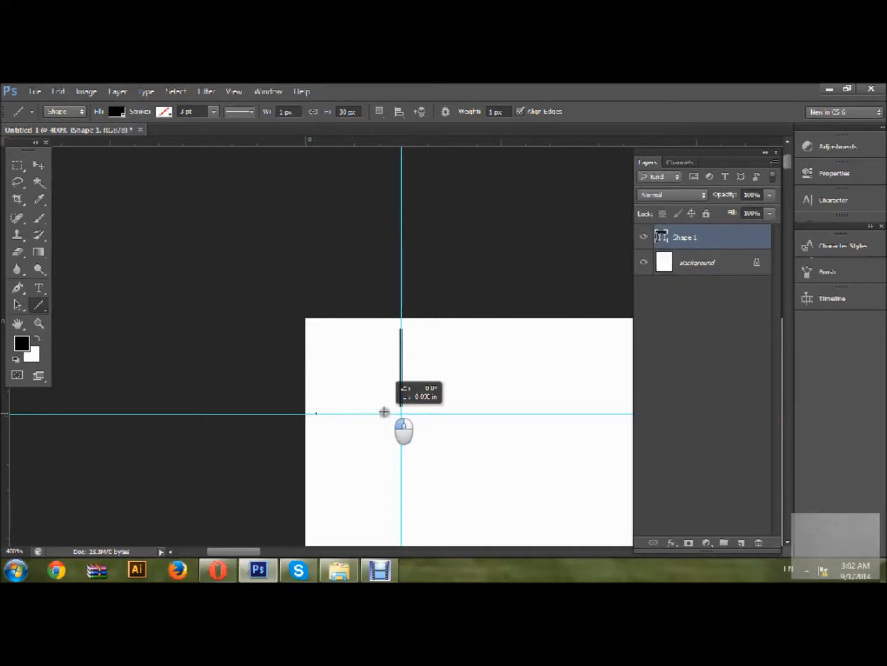
left_click_drag(314, 413, 400, 413)
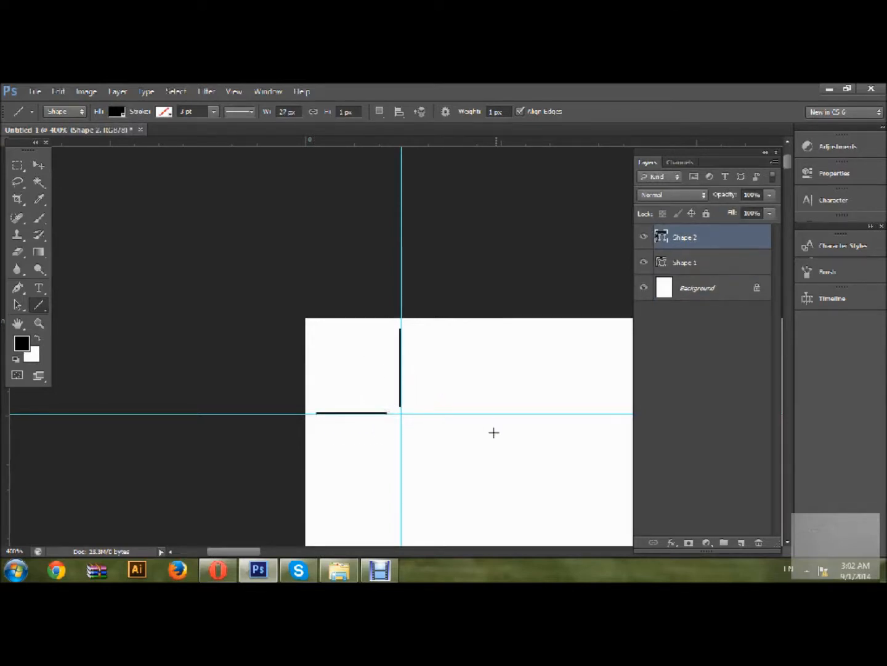
mouse_move(449, 394)
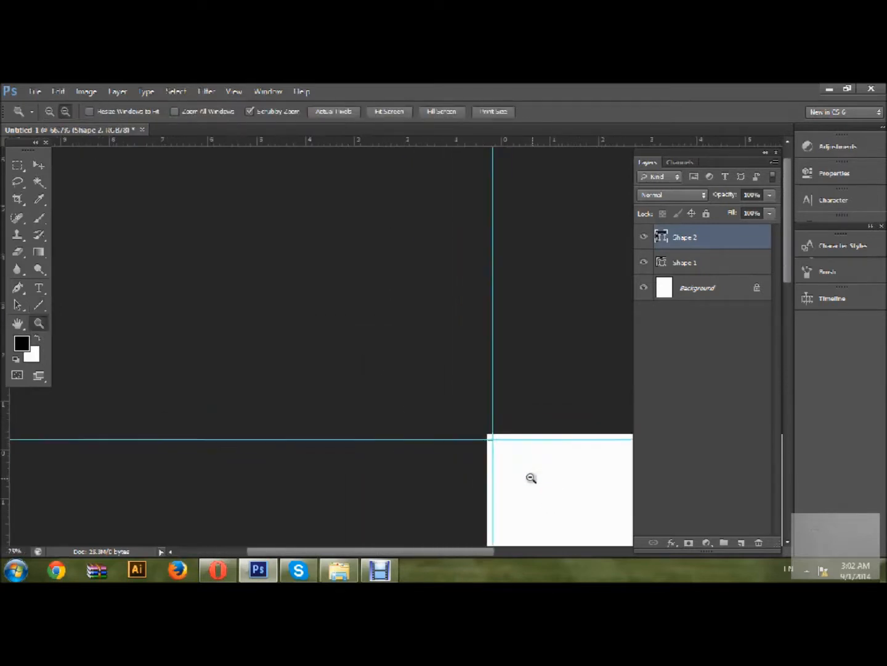
left_click(530, 478)
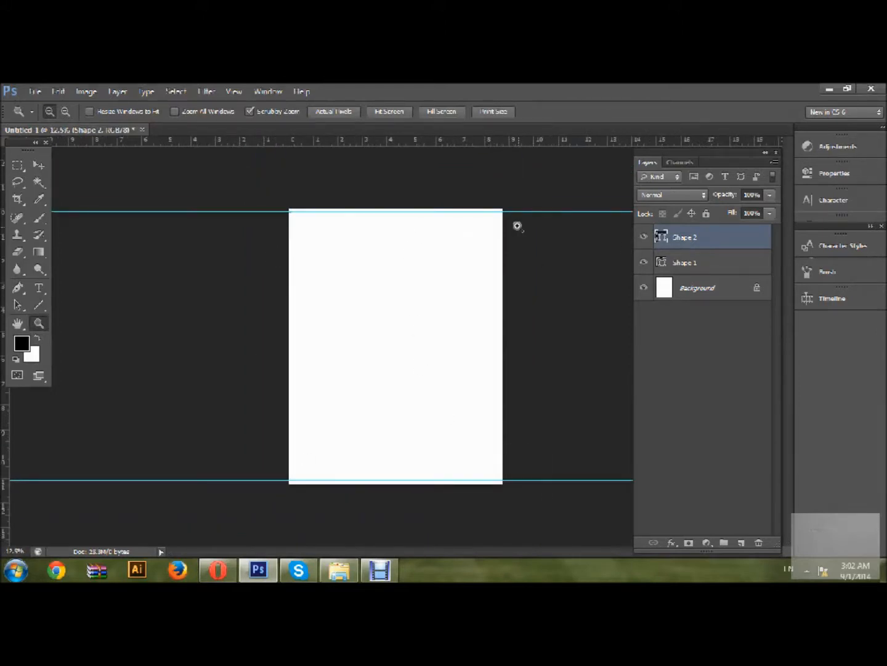
mouse_move(289, 237)
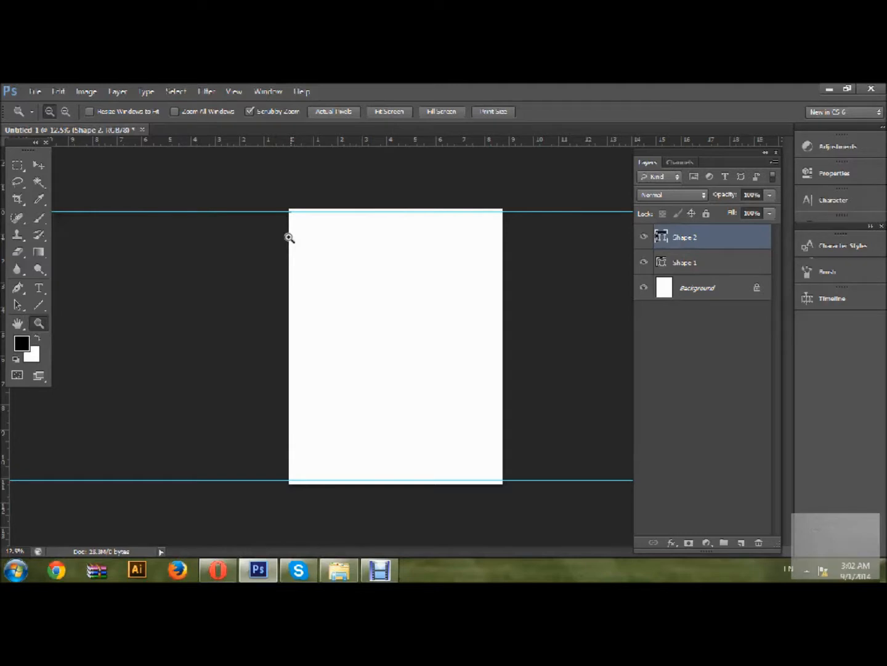
mouse_move(293, 217)
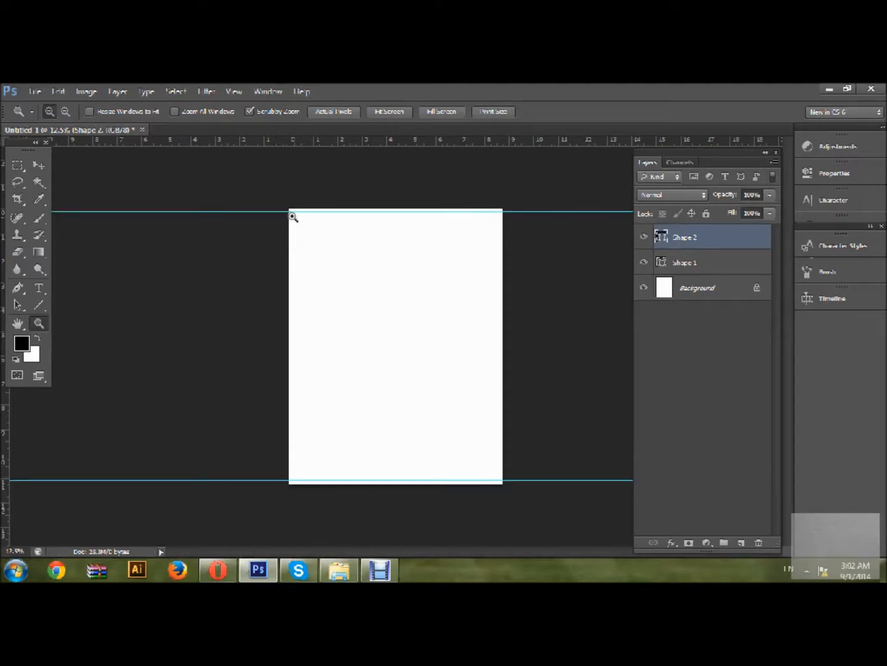
left_click(293, 216)
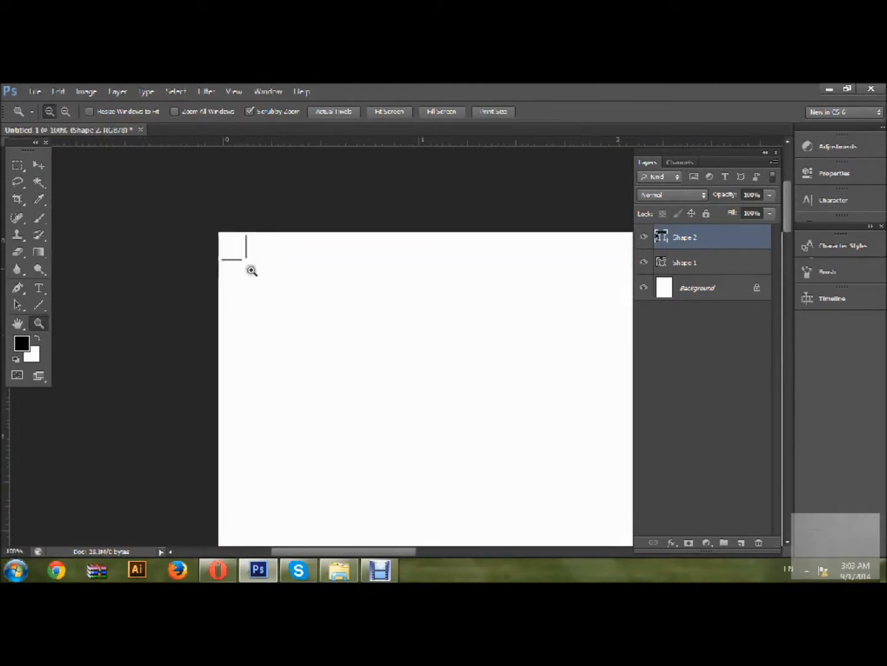
left_click(252, 269)
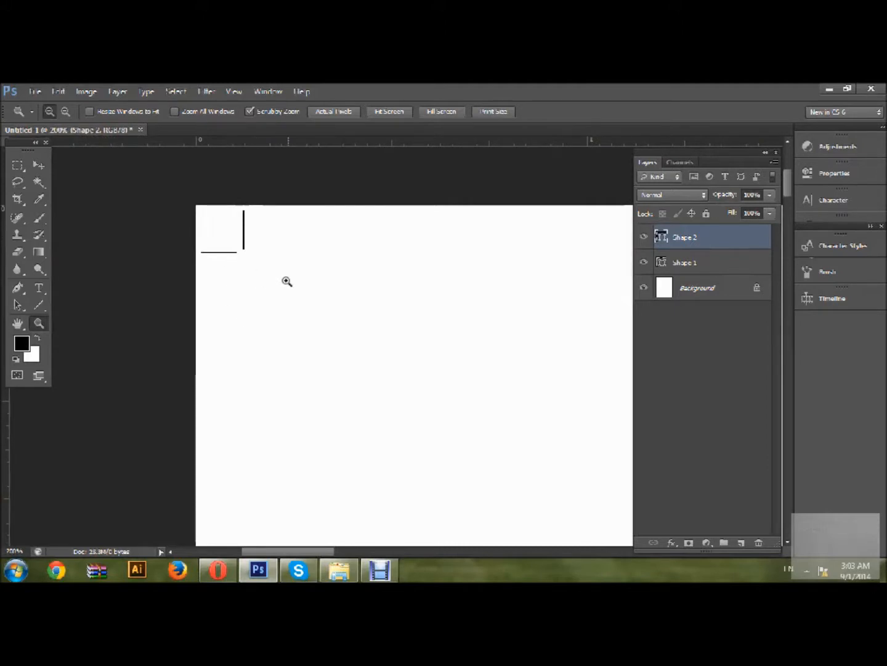